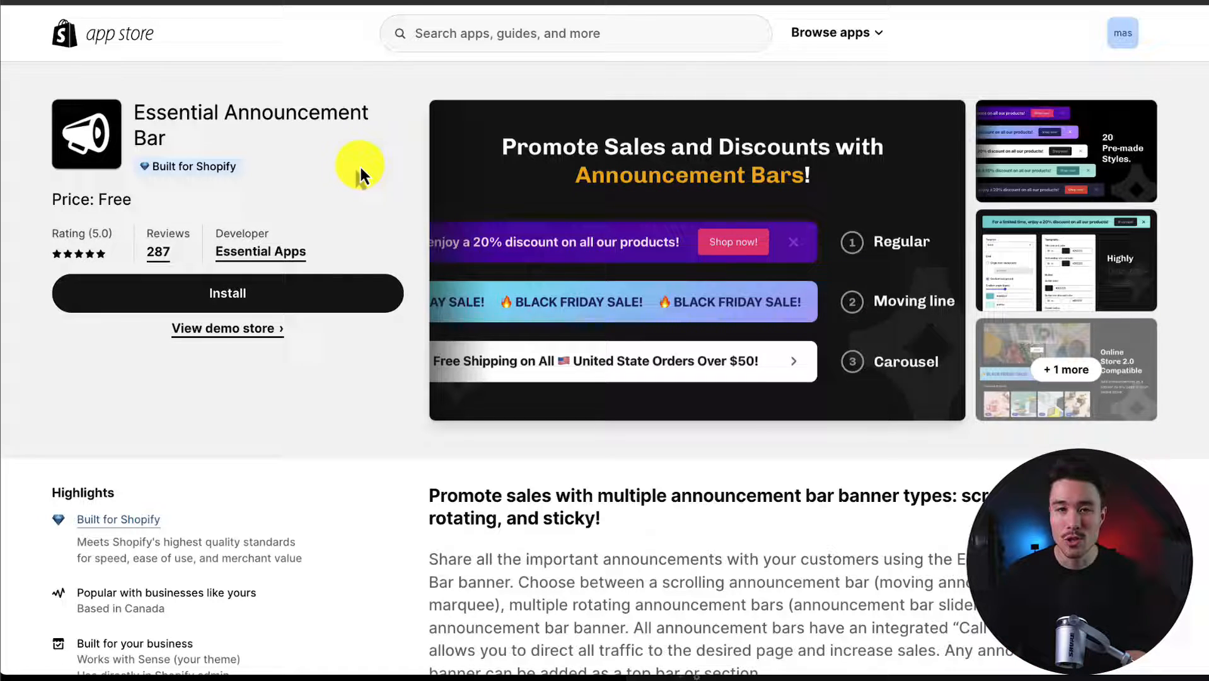
pyautogui.moveTo(284, 285)
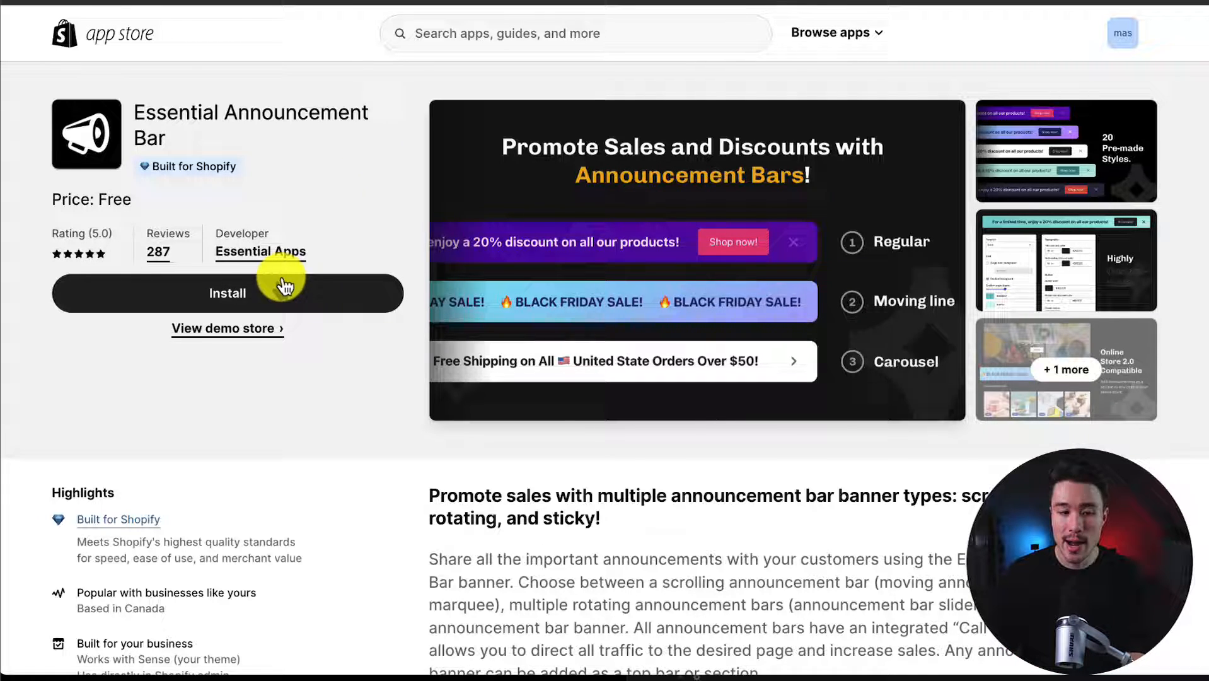
# Install the Essential Announcement Bar app and confirm its data access for the store.
pyautogui.click(227, 292)
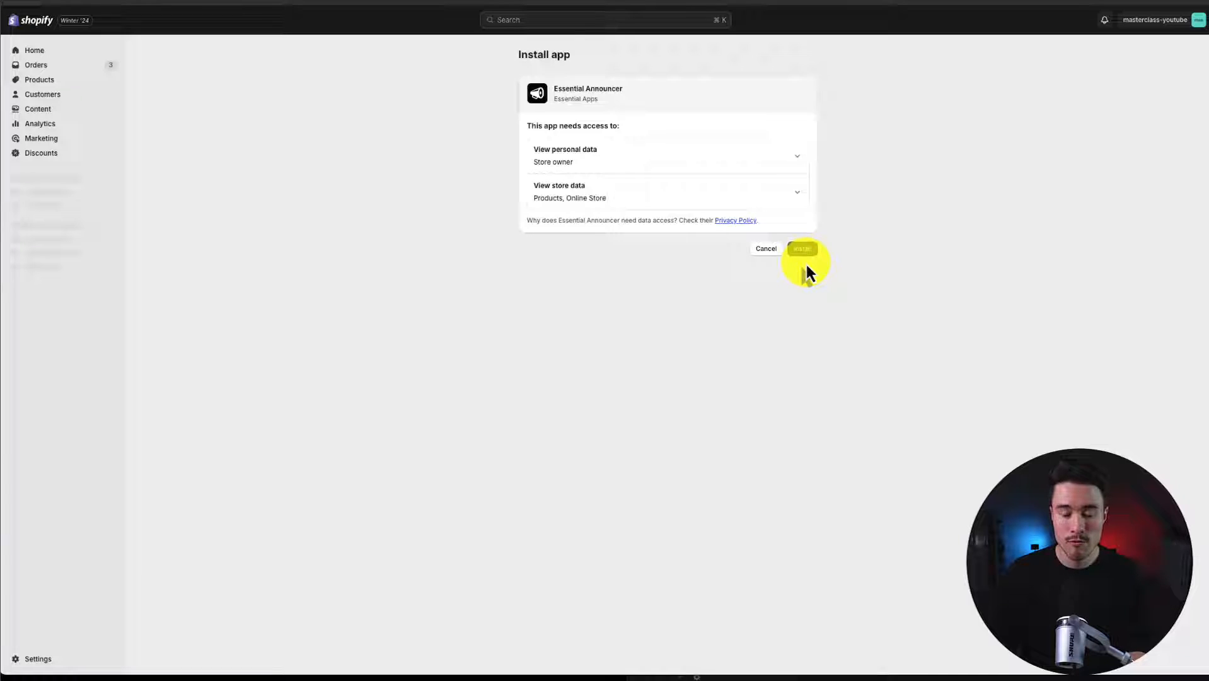
pyautogui.click(801, 248)
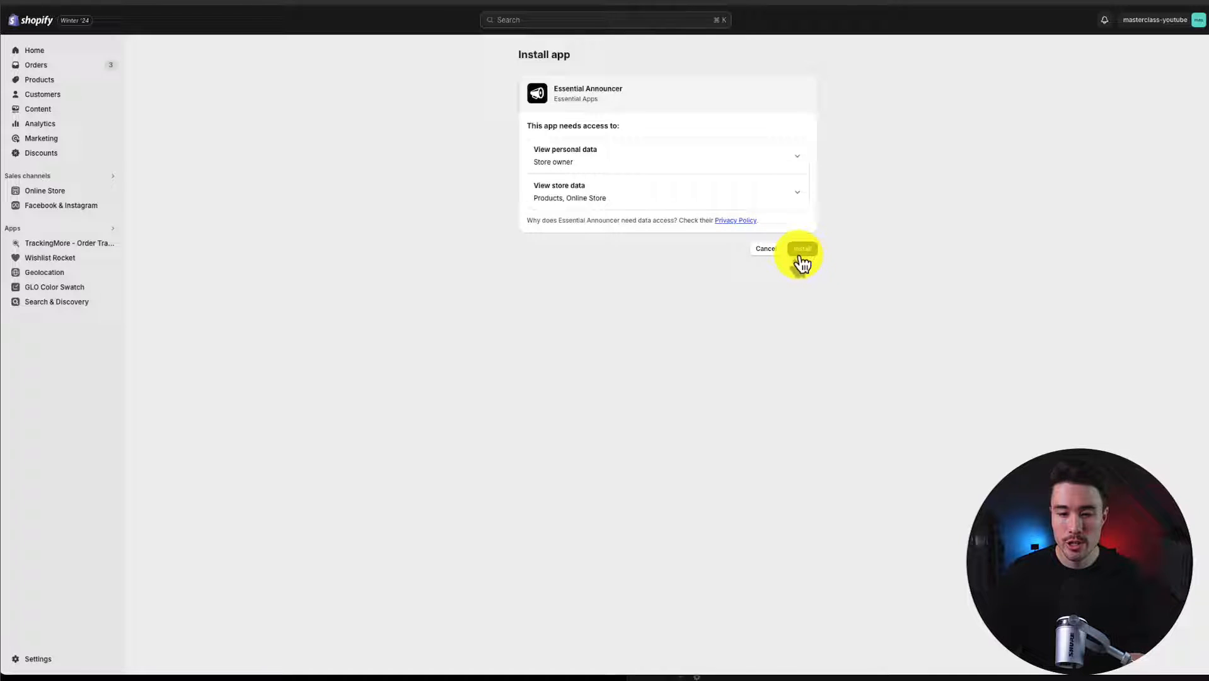
pyautogui.click(802, 249)
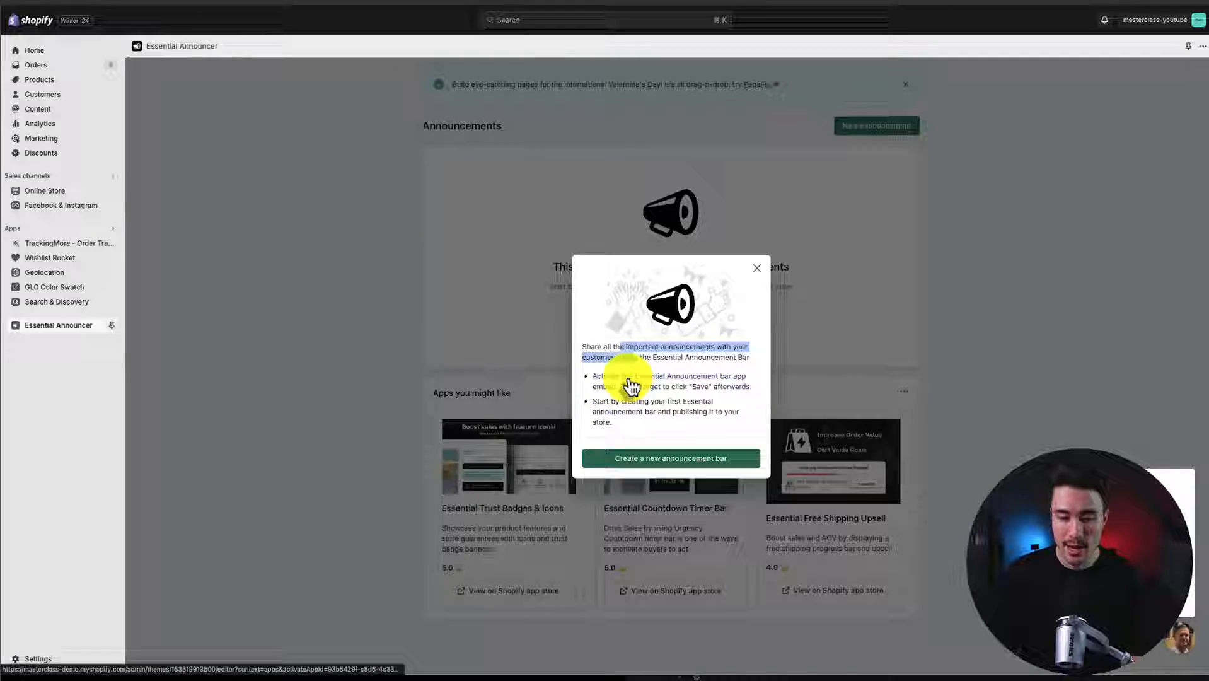
# Enable the Announcement bar app embed in the live theme, save, and return to the app.
pyautogui.click(669, 458)
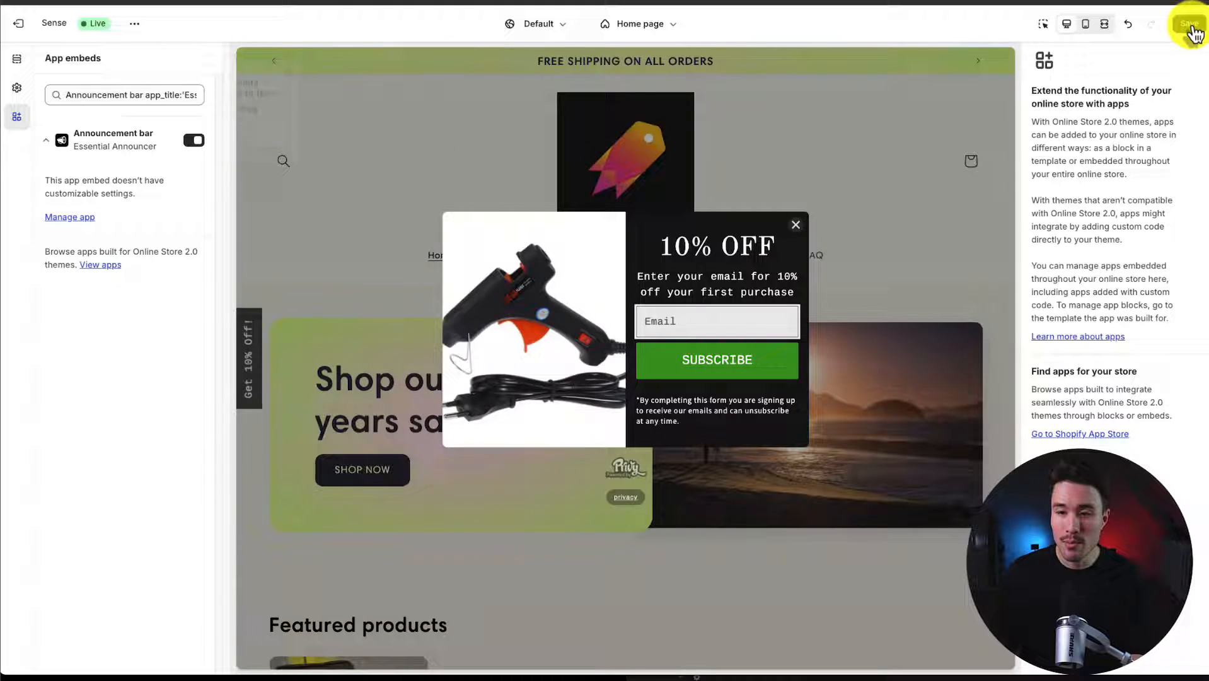
pyautogui.click(1191, 24)
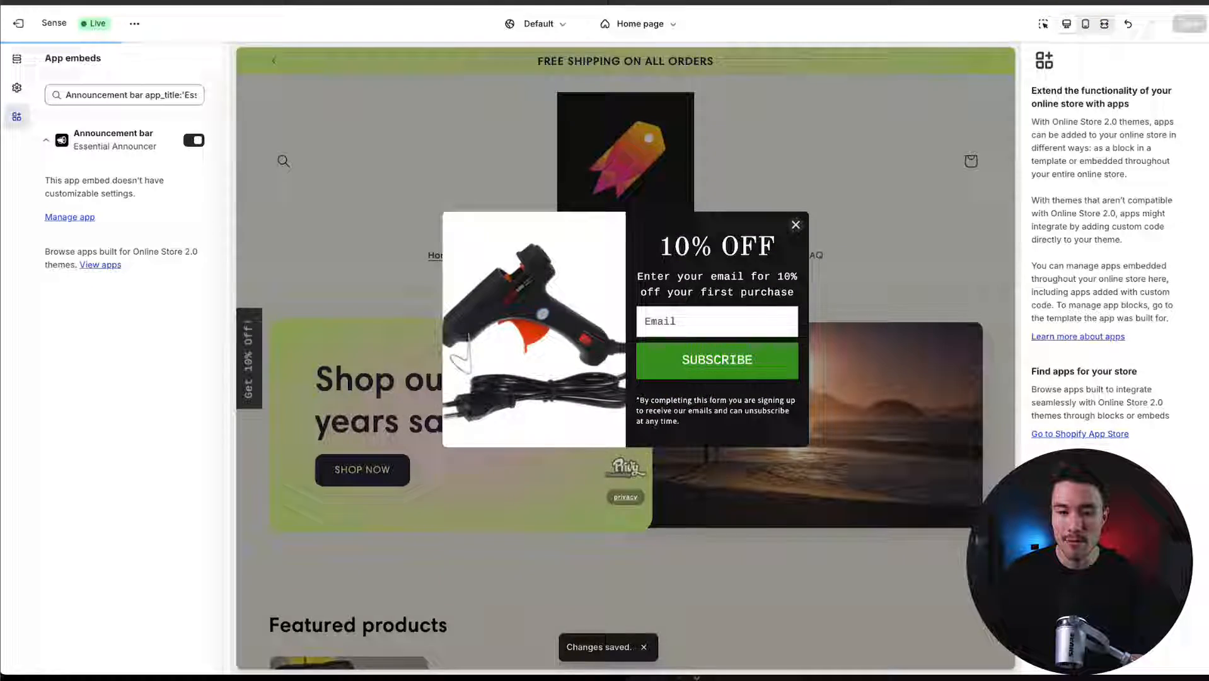
pyautogui.click(796, 225)
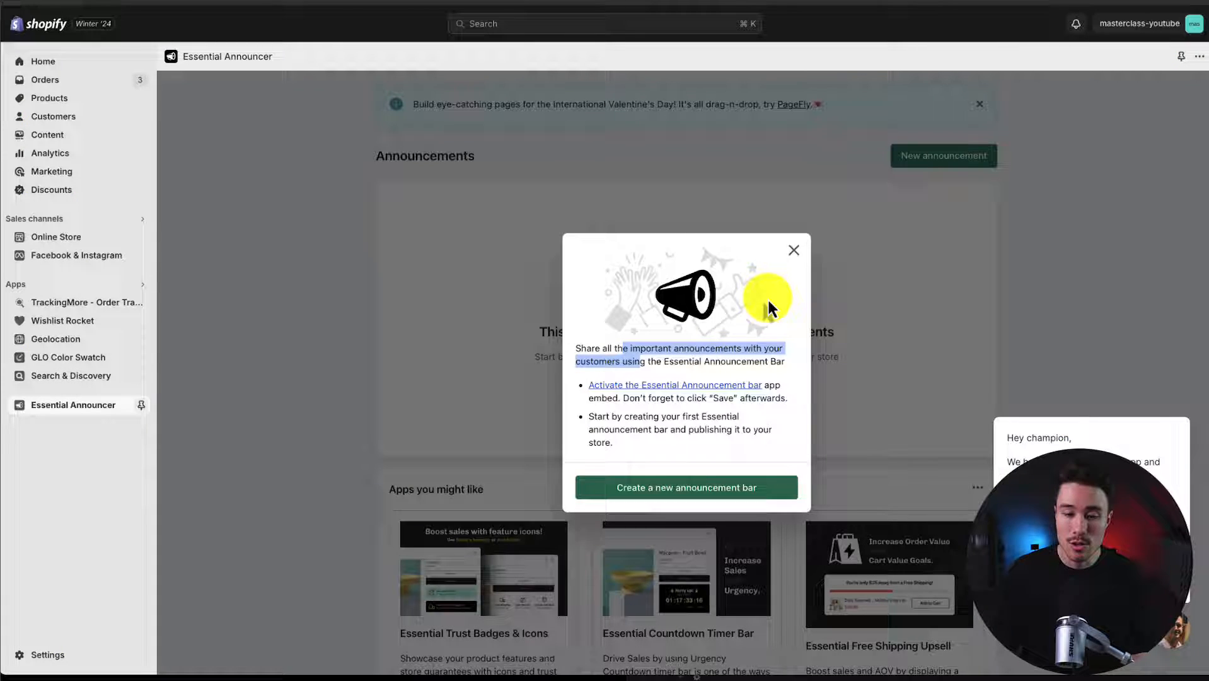
pyautogui.moveTo(666, 496)
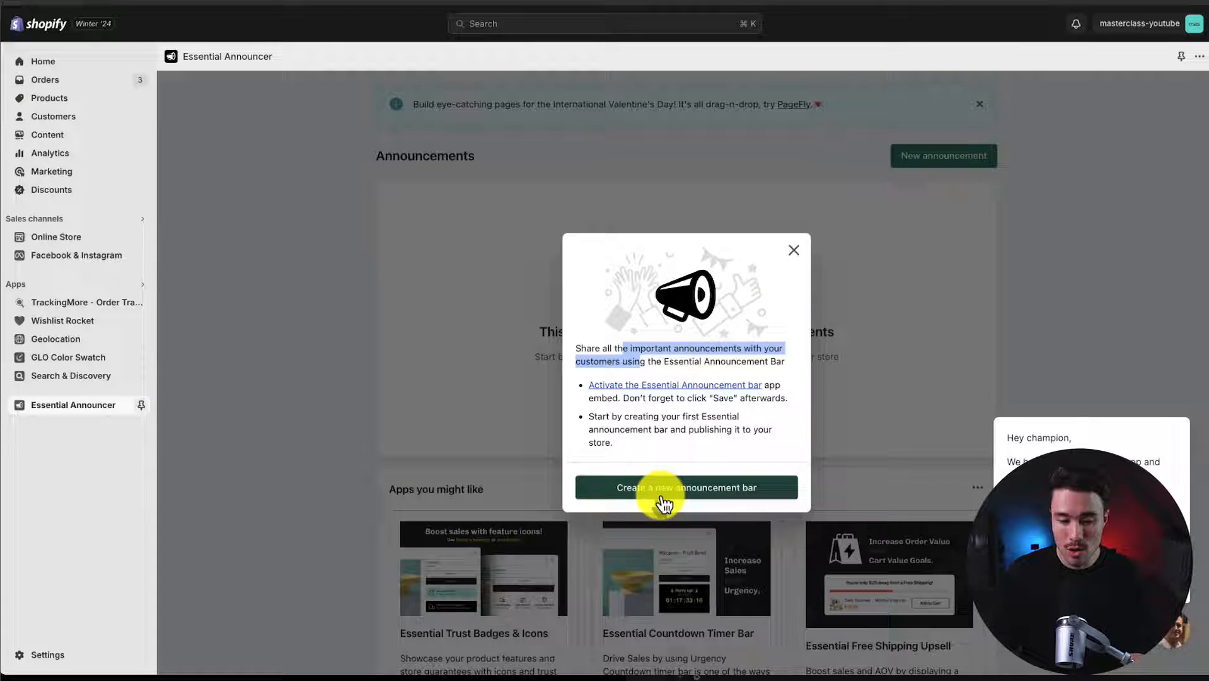
# Create a new announcement bar and try the running line and rotating announcement types.
pyautogui.click(686, 488)
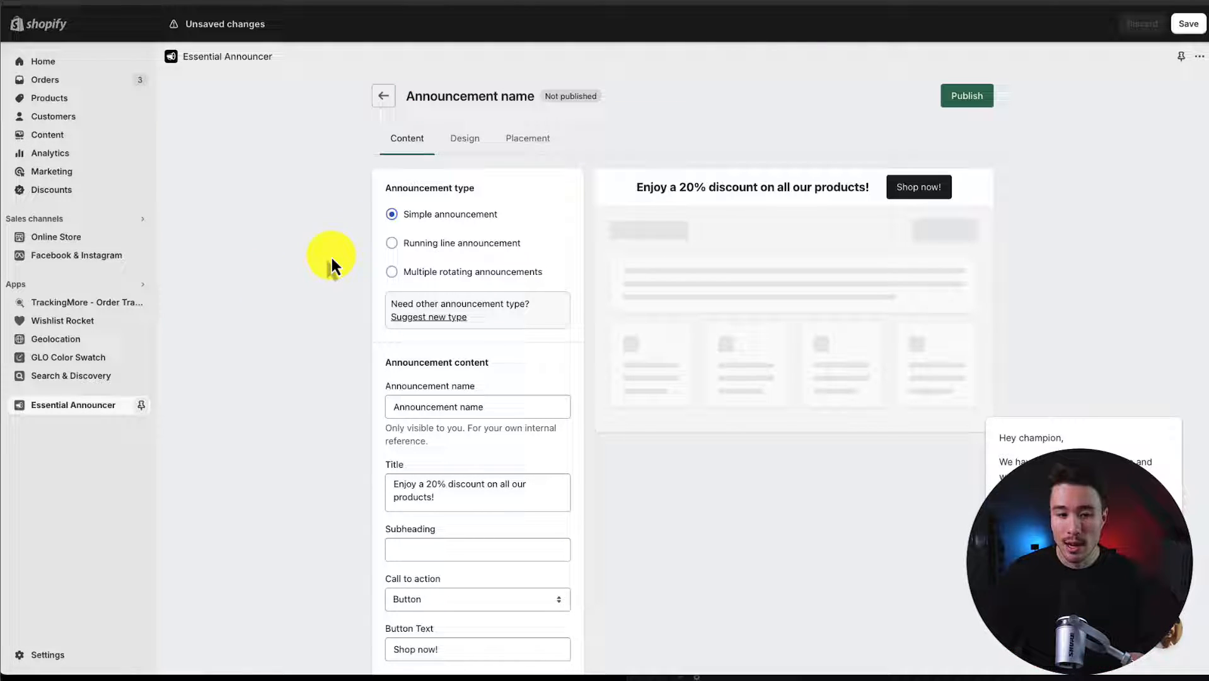
pyautogui.click(391, 243)
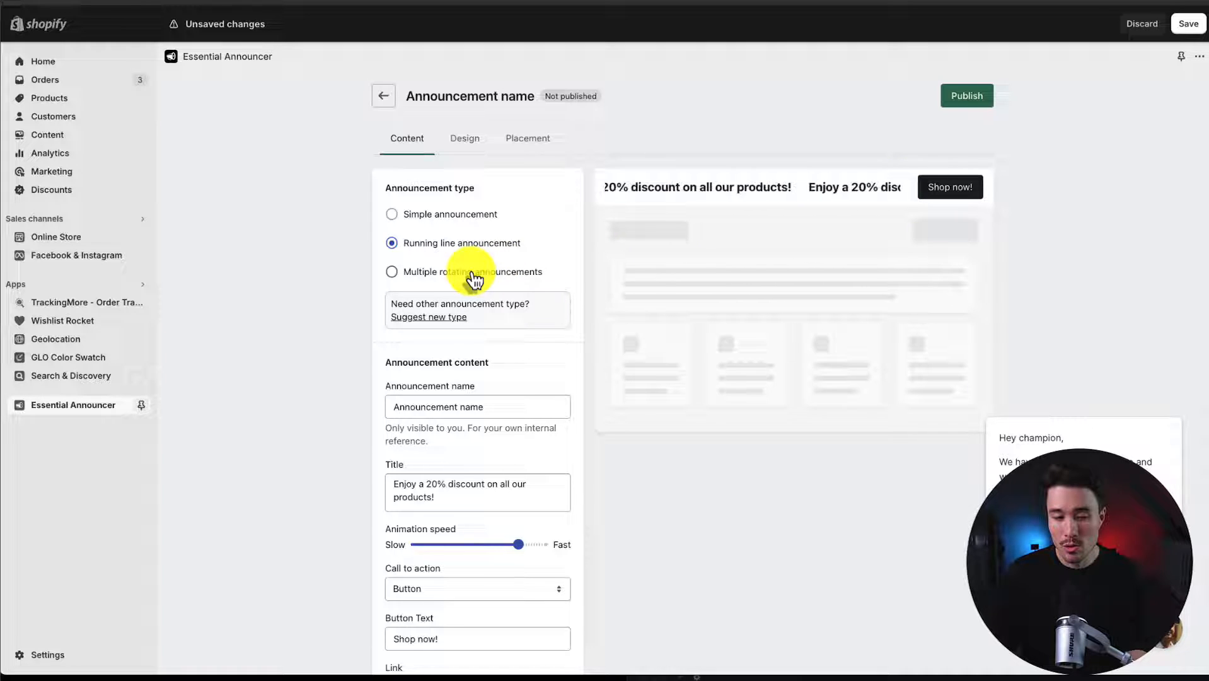
pyautogui.click(392, 271)
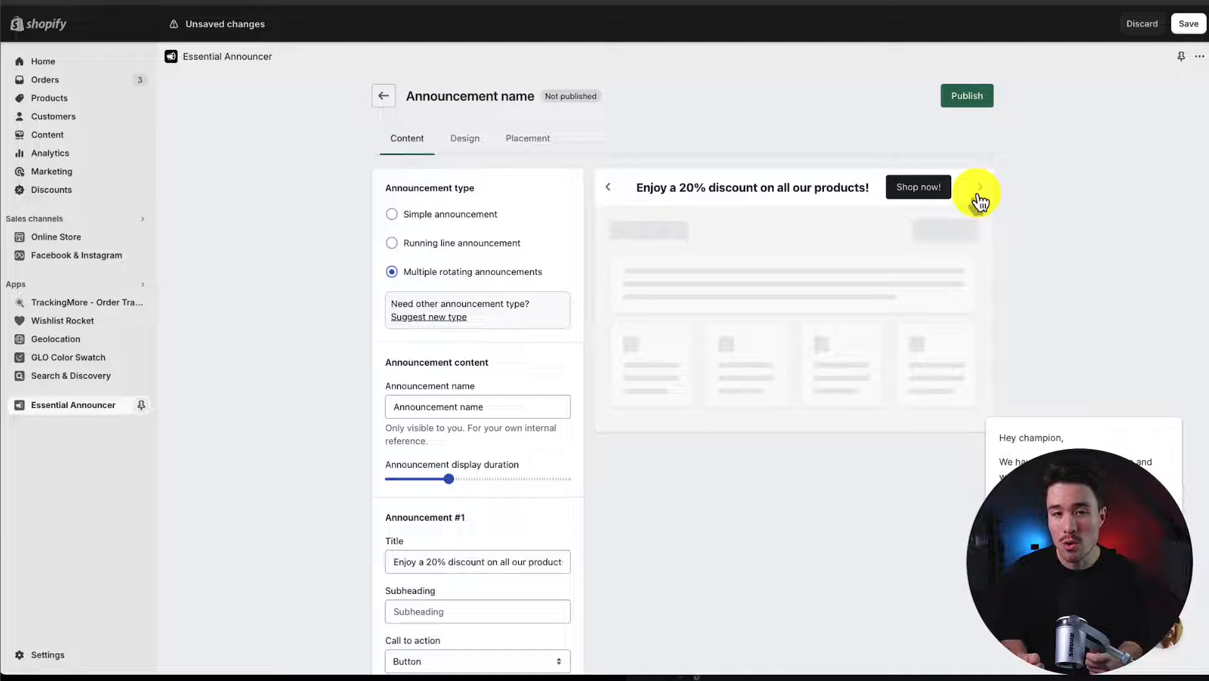
pyautogui.click(392, 214)
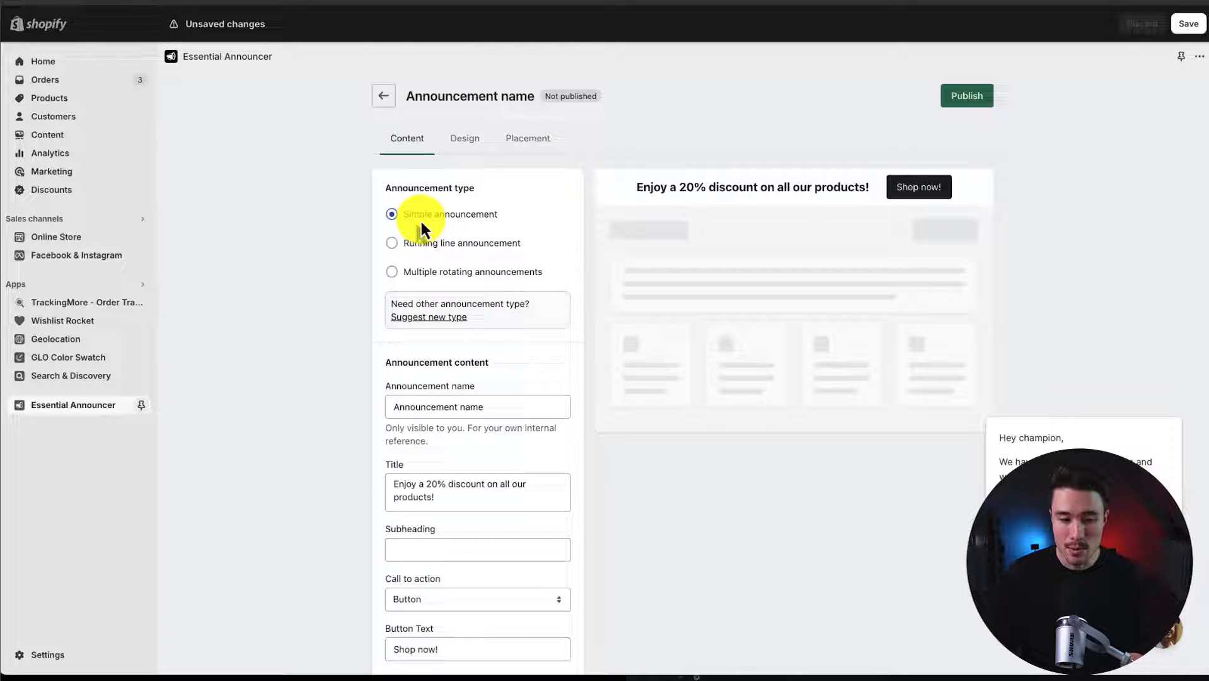
# Make it a simple announcement titled 'Easter sale - get 30% off!' with subheading 'Only for campaing gear'.
pyautogui.click(476, 299)
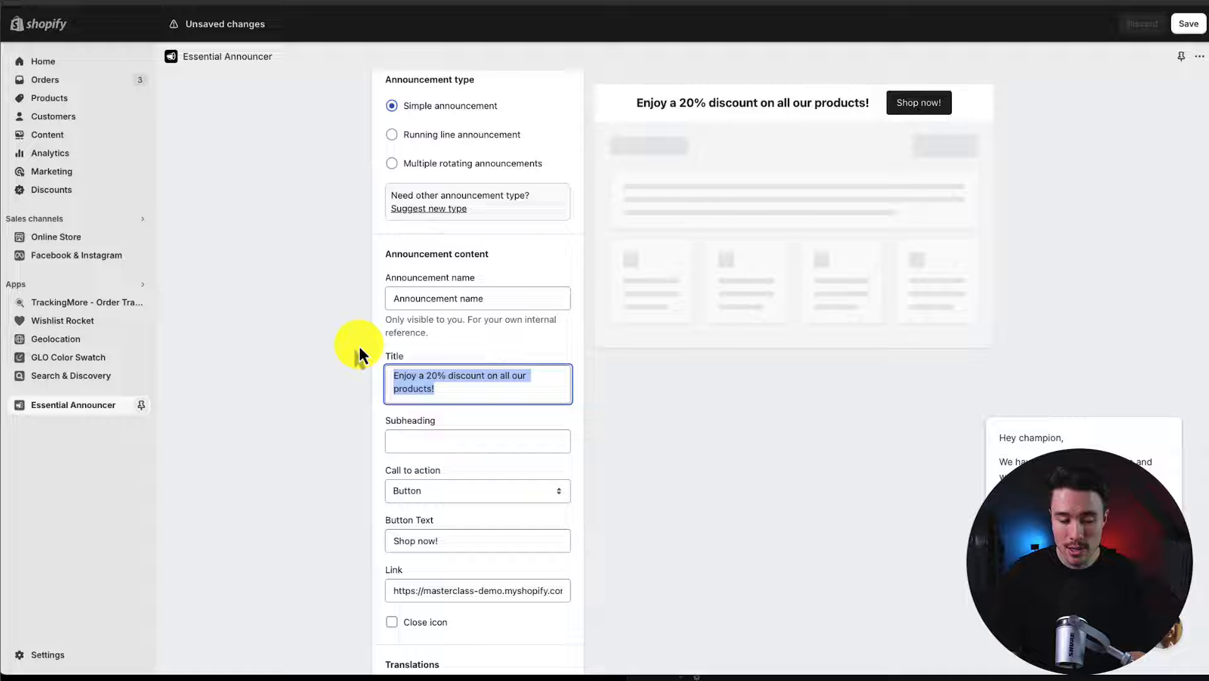
pyautogui.write('Valintines sale')
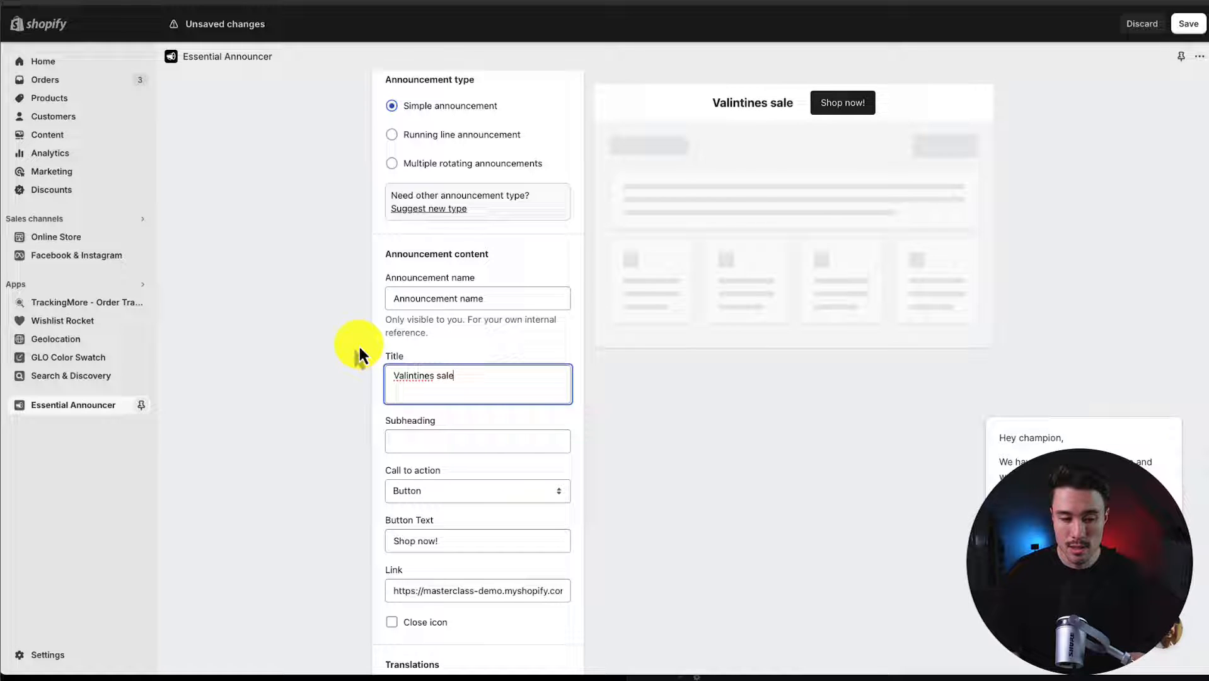
pyautogui.write('Easter sale')
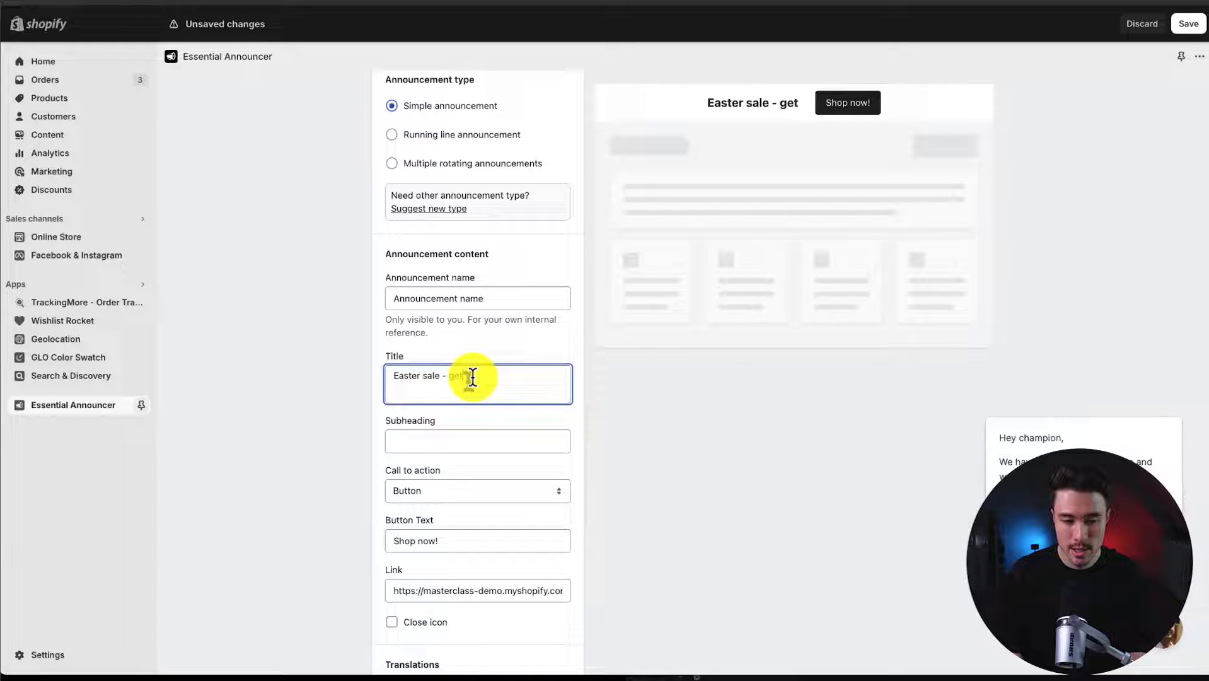
pyautogui.write('30% o')
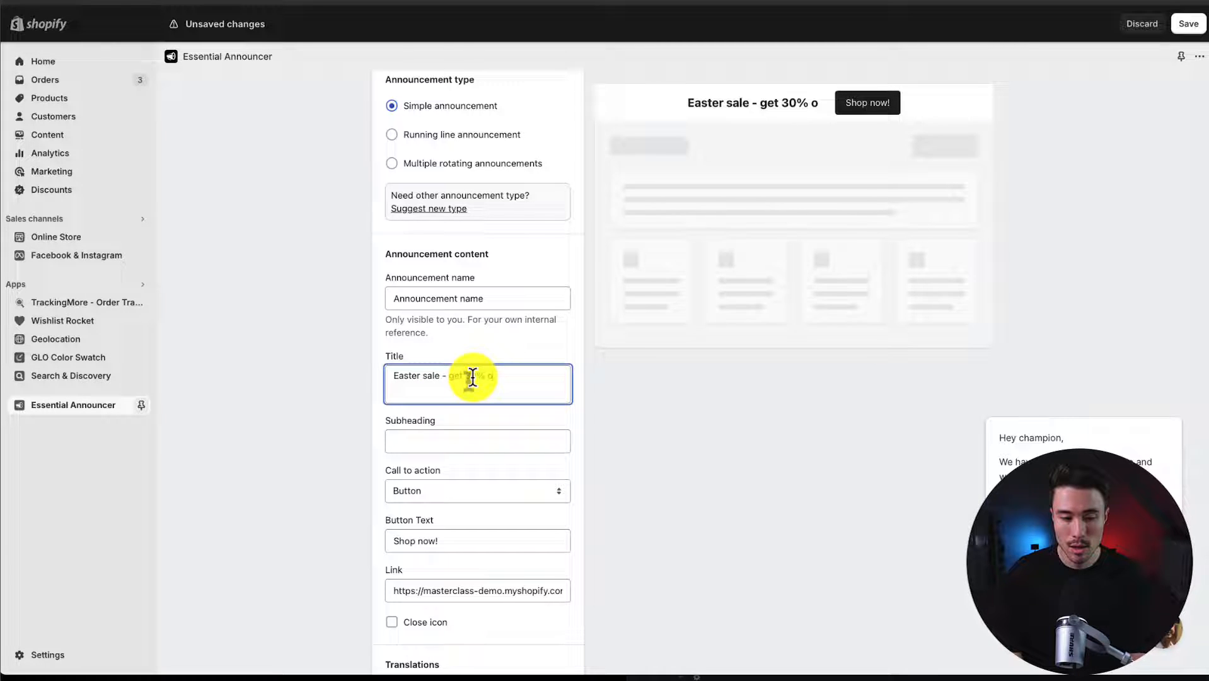
pyautogui.click(478, 440)
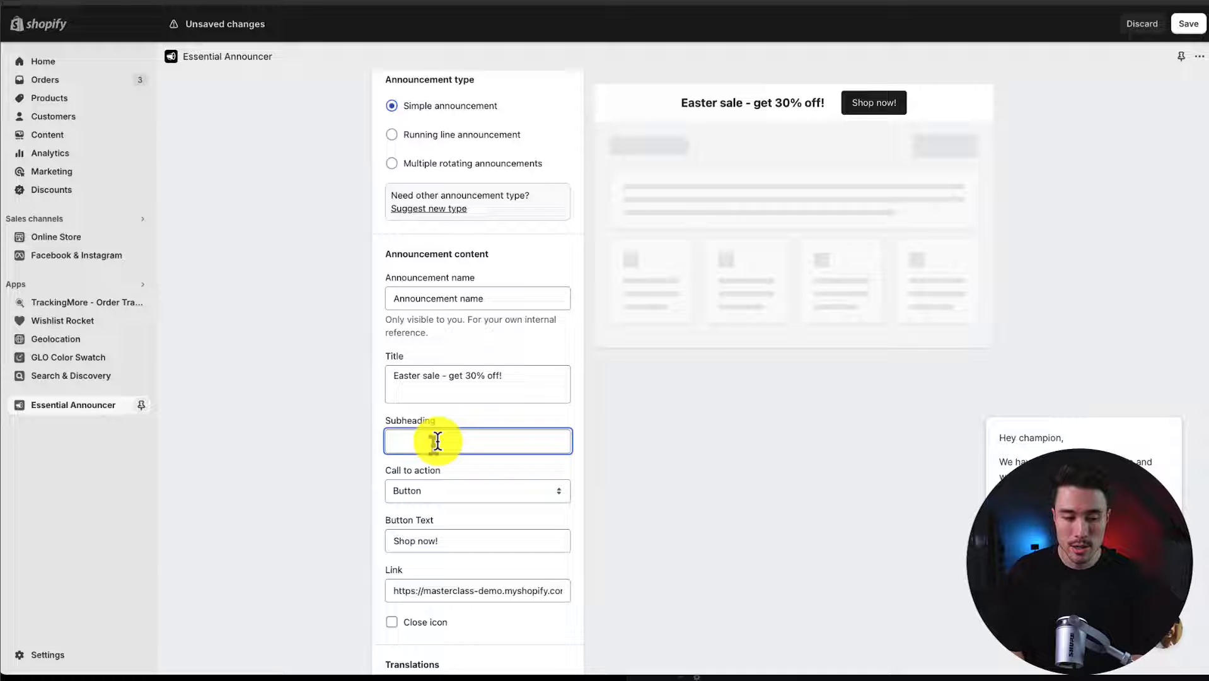
pyautogui.write('Only for campaing gear')
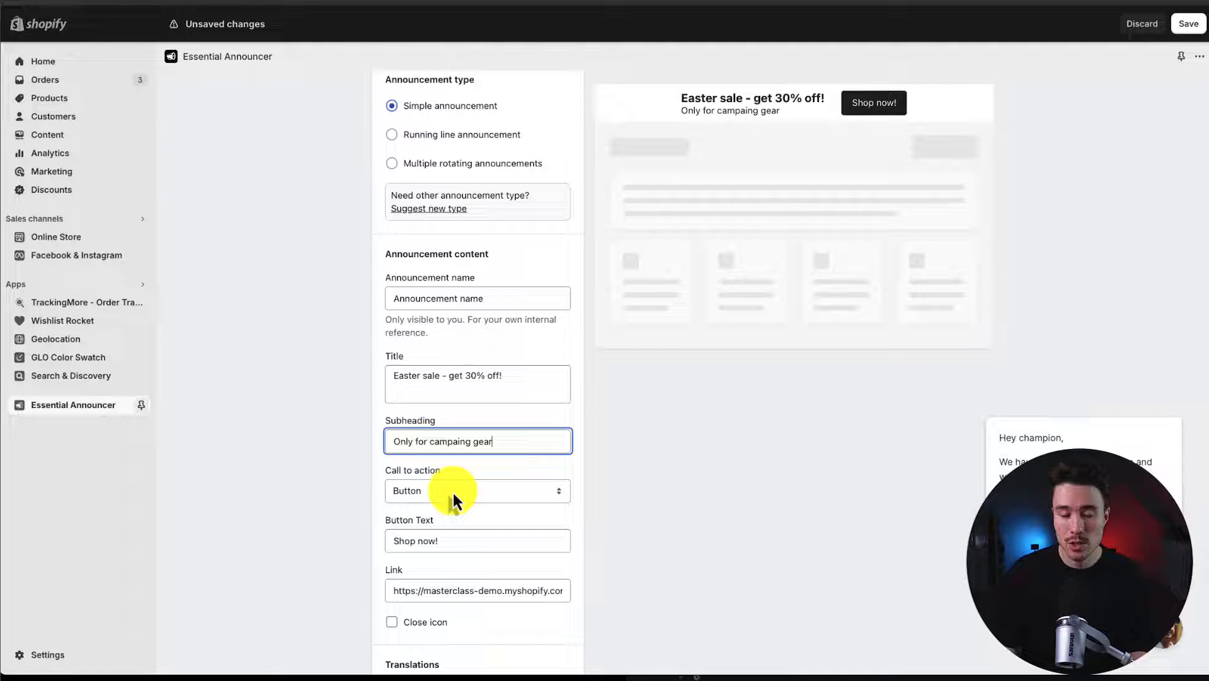
# Keep the call to action as a 'Shop now!' button linking to the store, with no close icon.
pyautogui.click(476, 491)
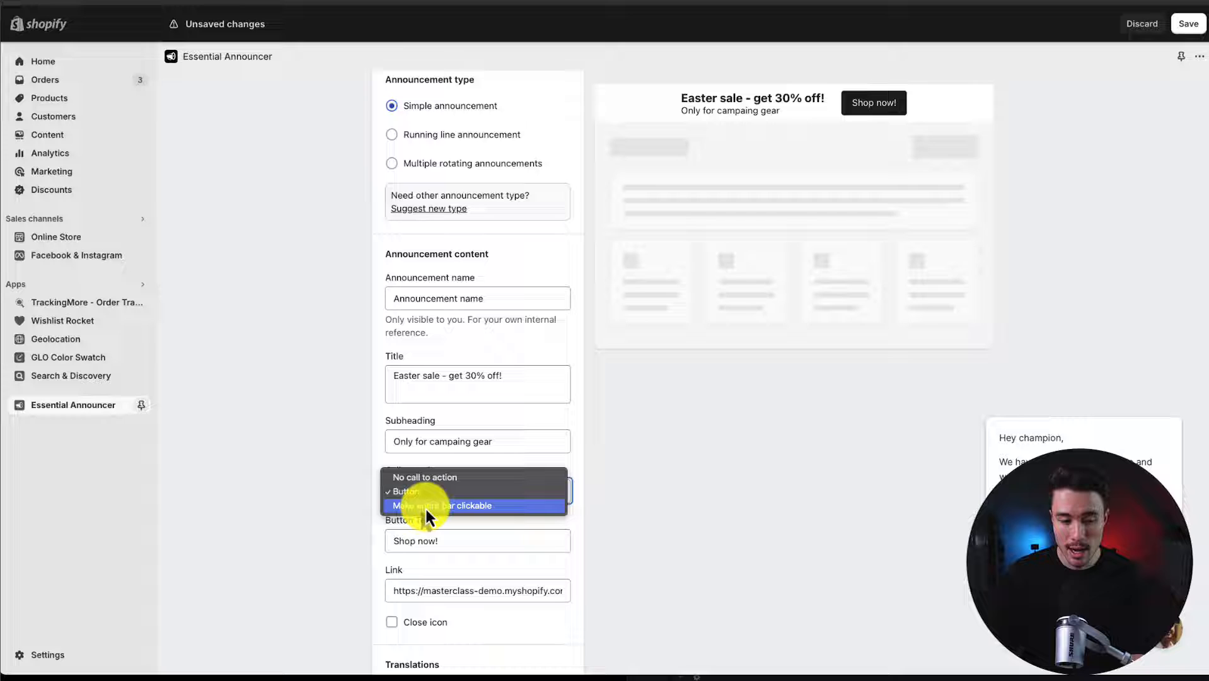
pyautogui.click(443, 505)
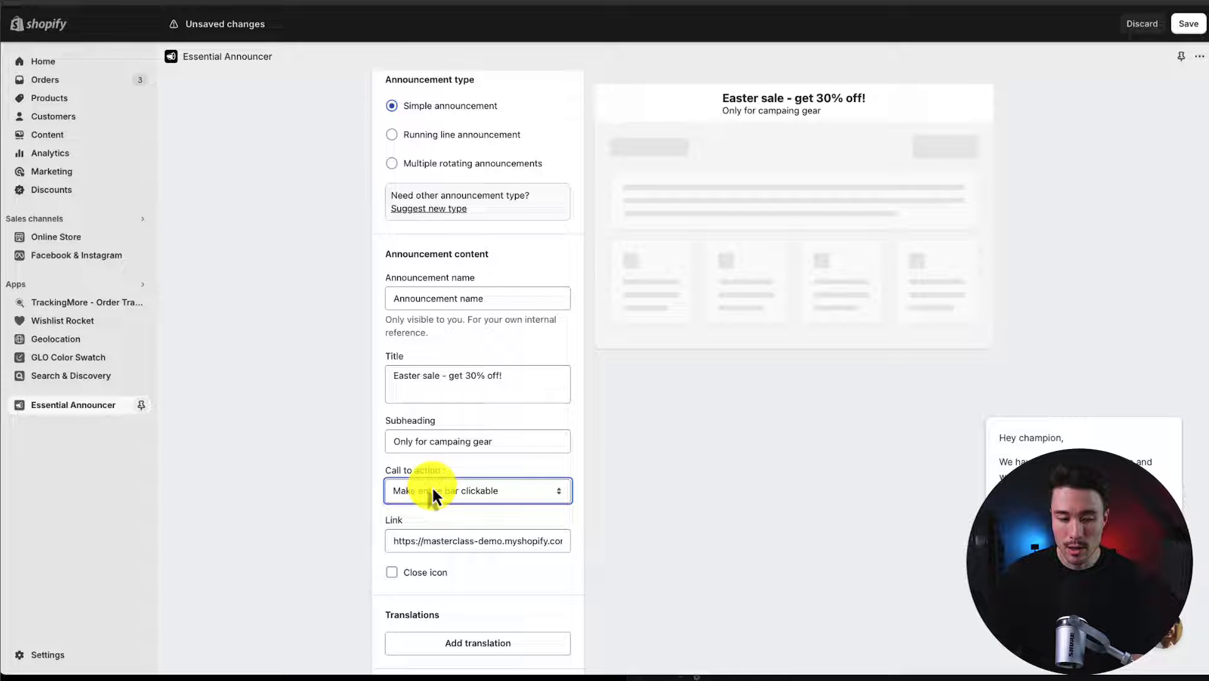
pyautogui.click(478, 491)
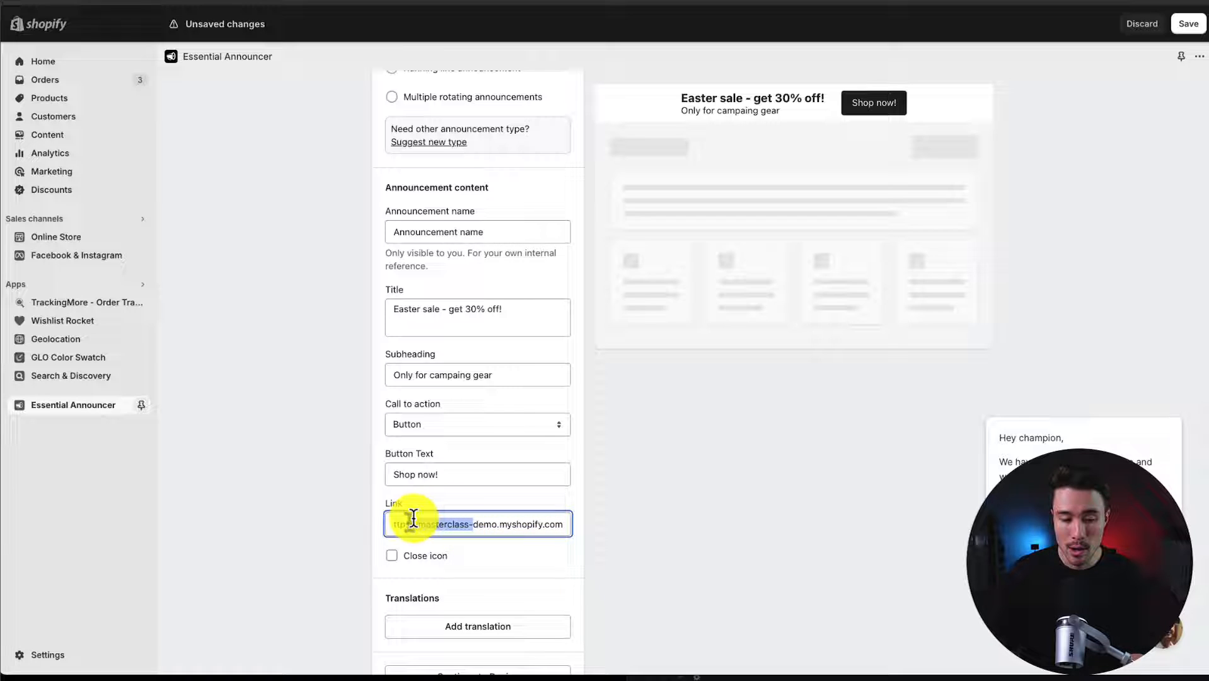
pyautogui.click(392, 554)
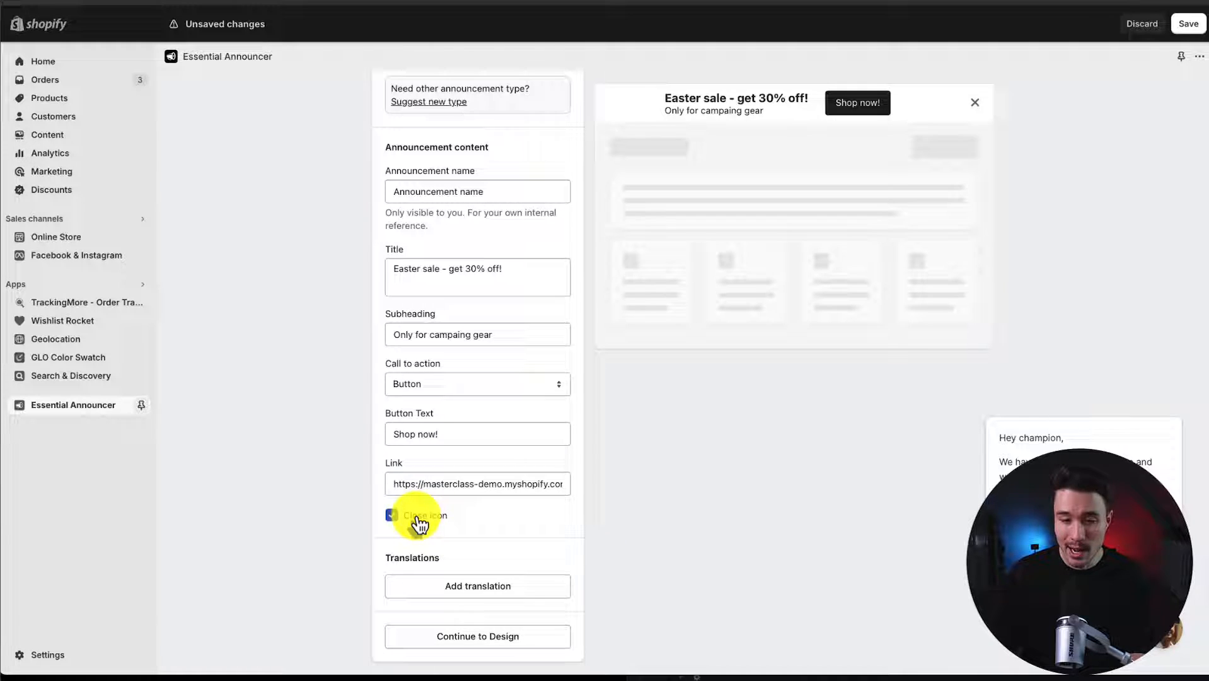
pyautogui.click(389, 515)
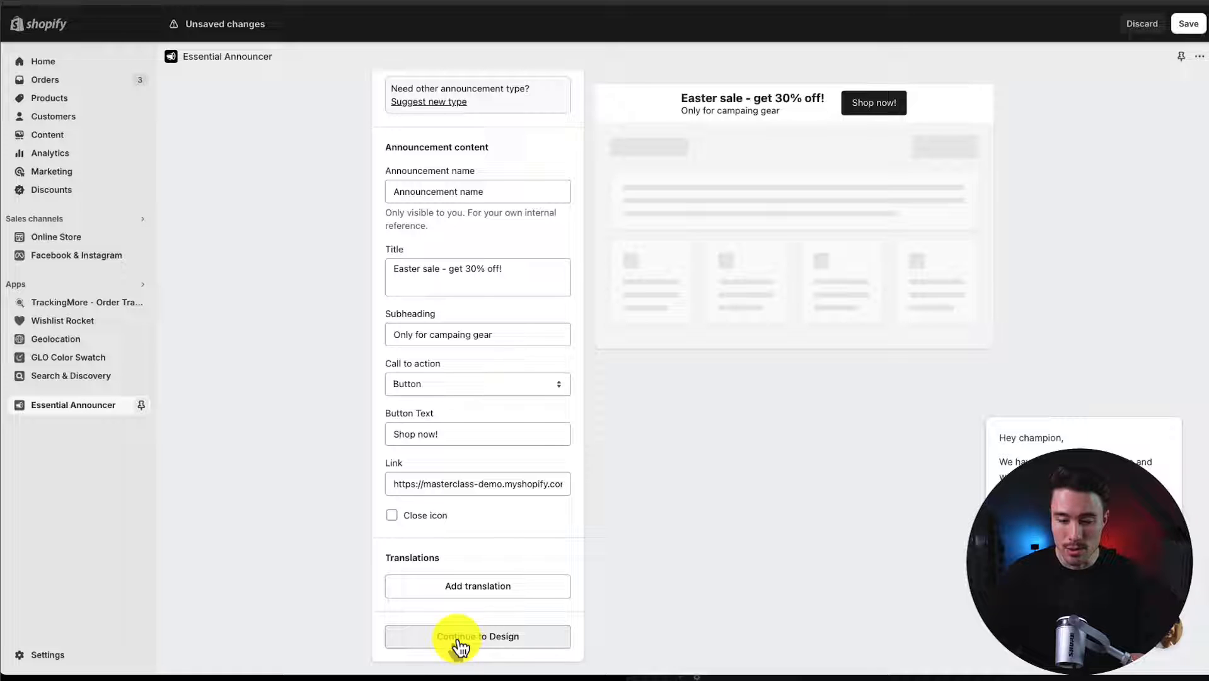
# In Design, keep the bar at the top of the page and make it sticky.
pyautogui.click(476, 636)
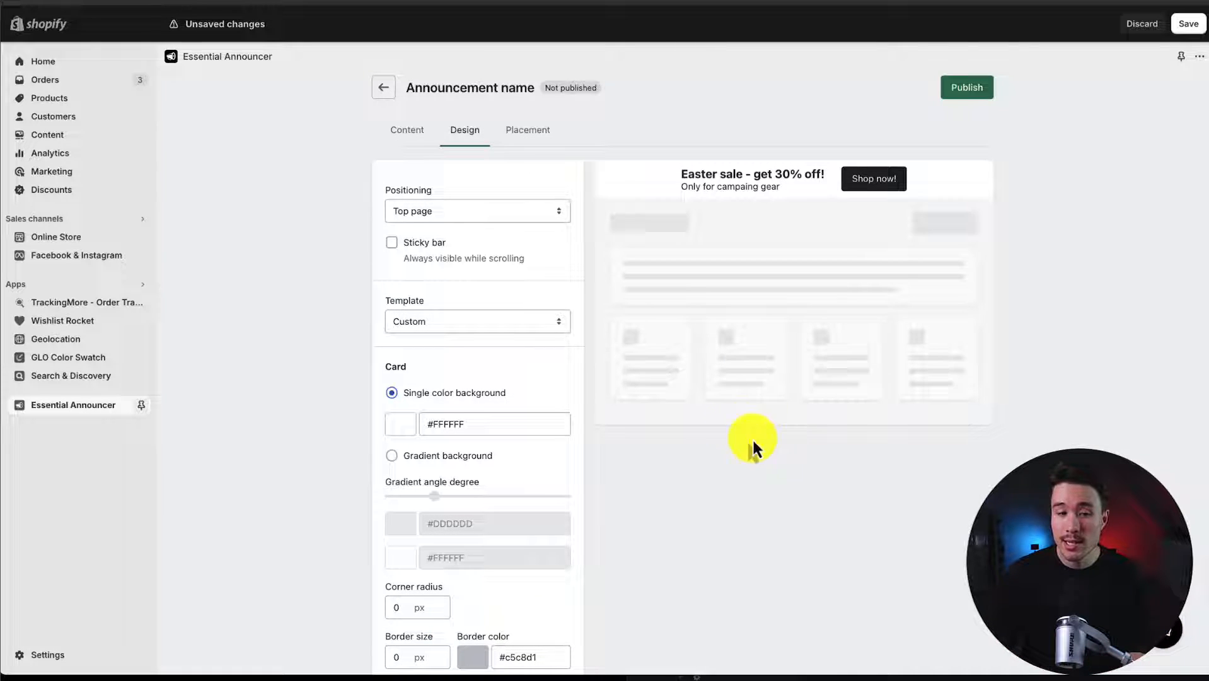
pyautogui.click(477, 210)
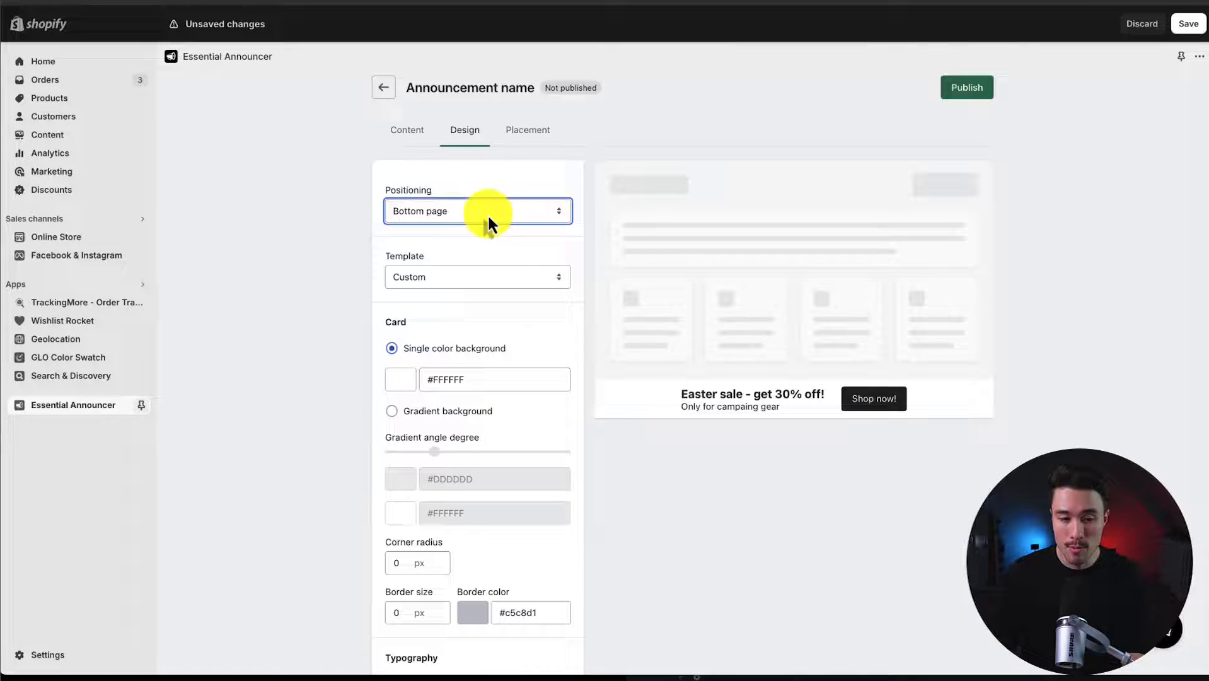
pyautogui.click(477, 210)
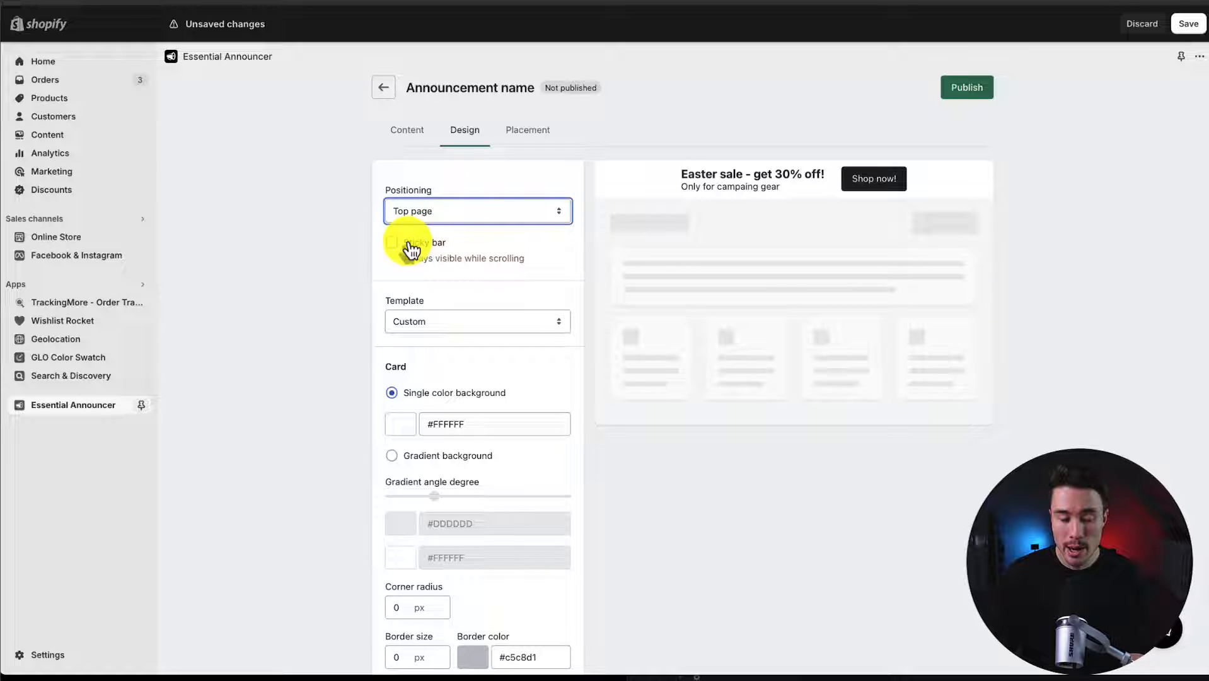
pyautogui.click(392, 241)
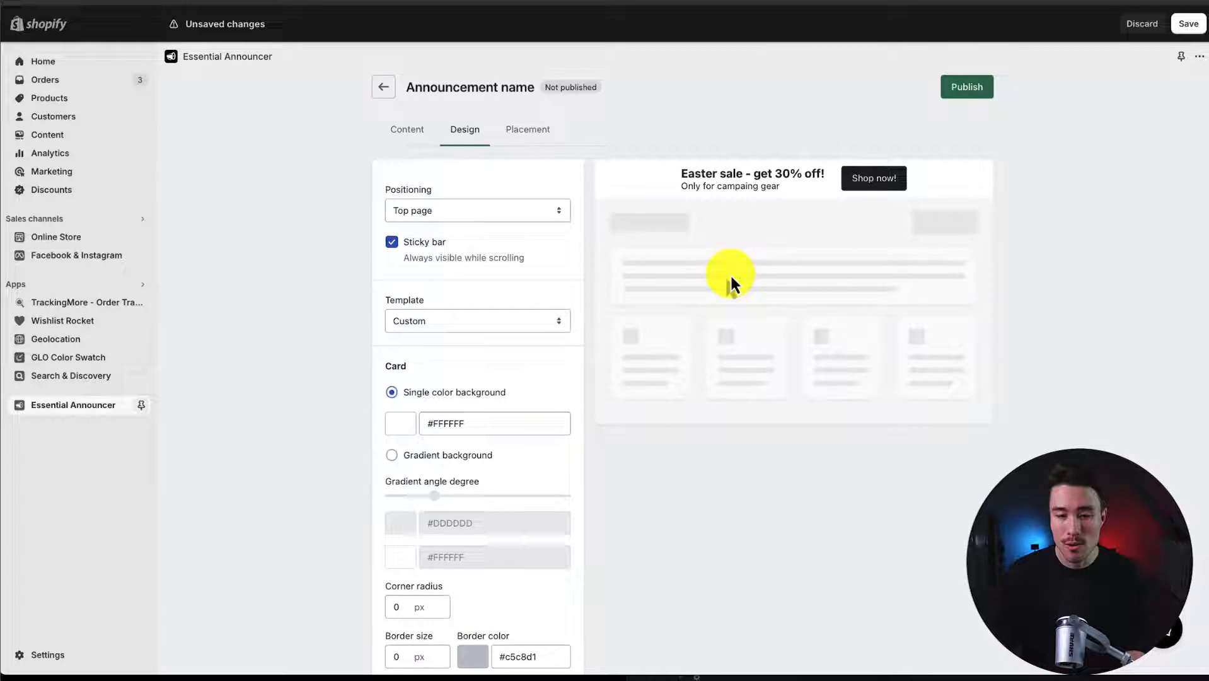
pyautogui.scroll(-3)
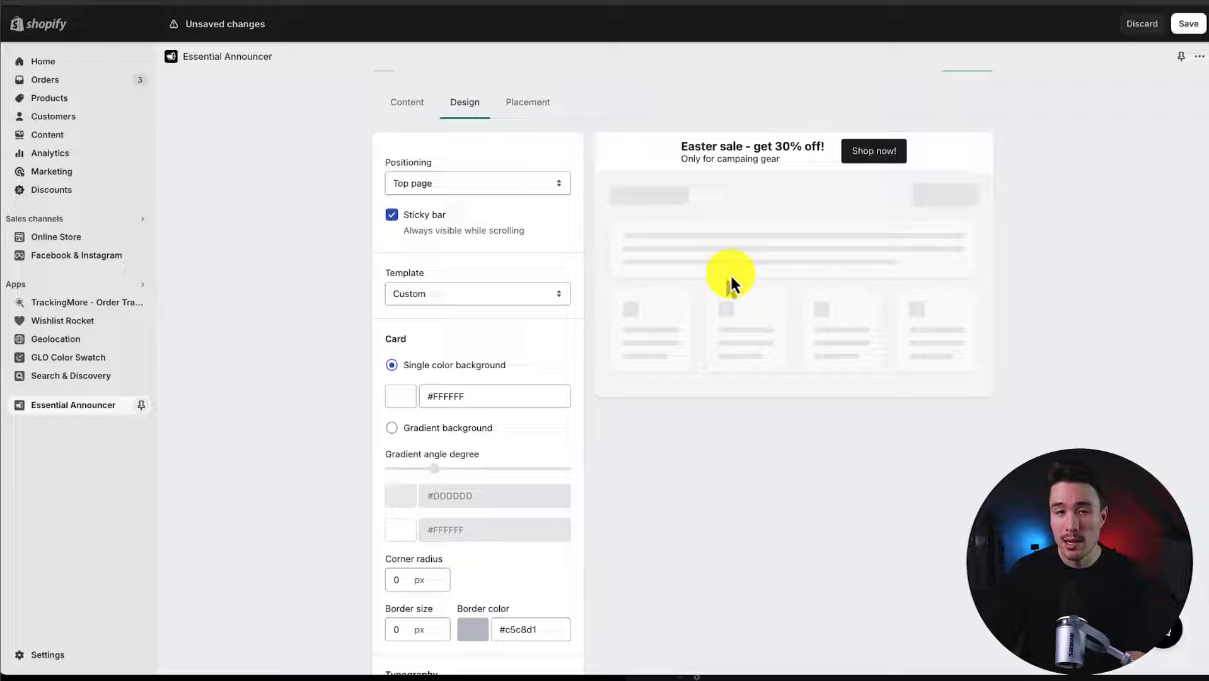
# Use the Custom template with a white card and 5 px corner radius.
pyautogui.click(476, 292)
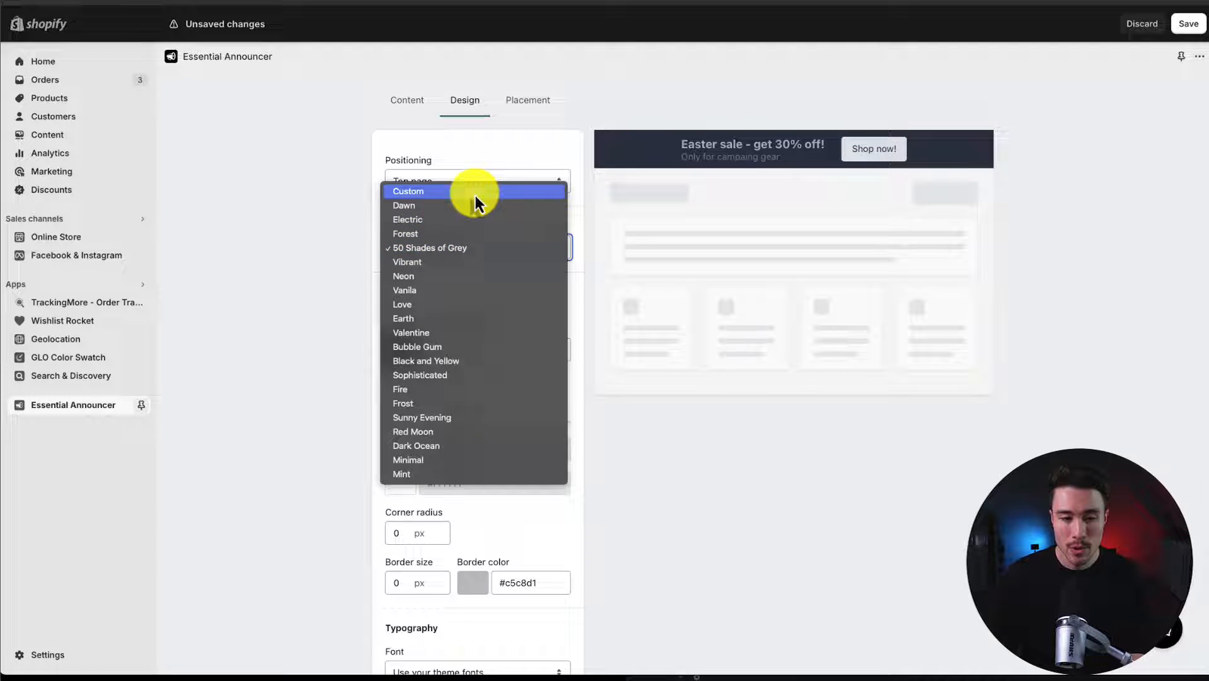
pyautogui.click(408, 191)
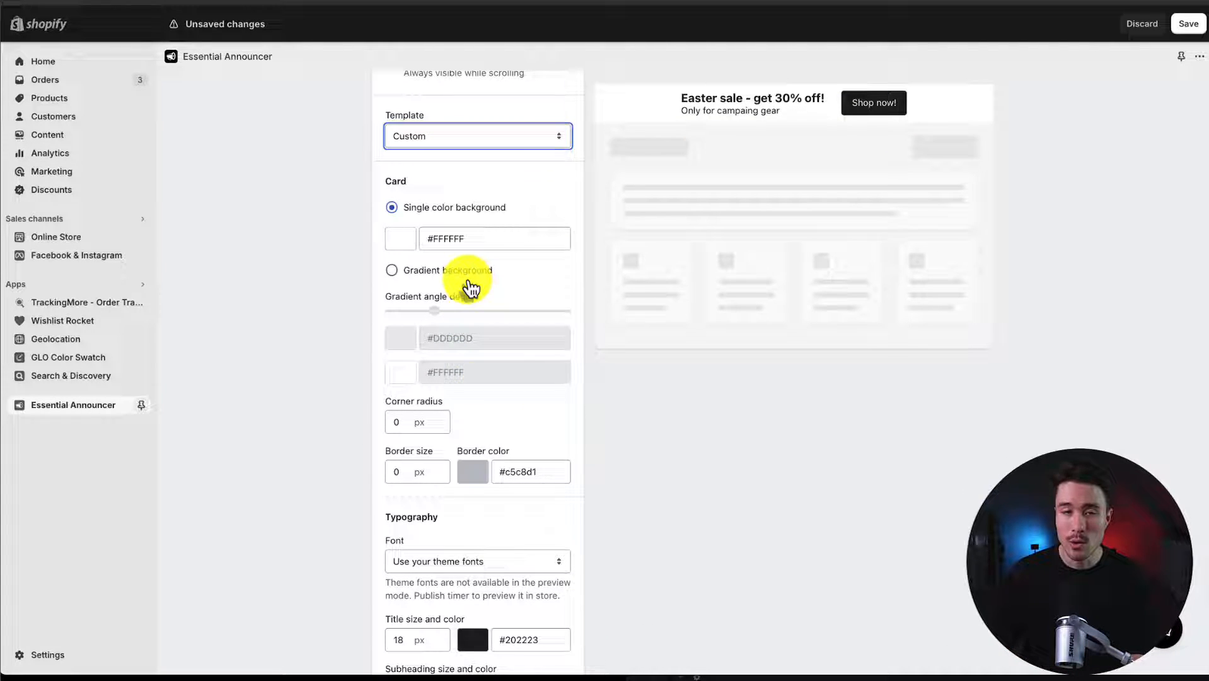
pyautogui.scroll(-3)
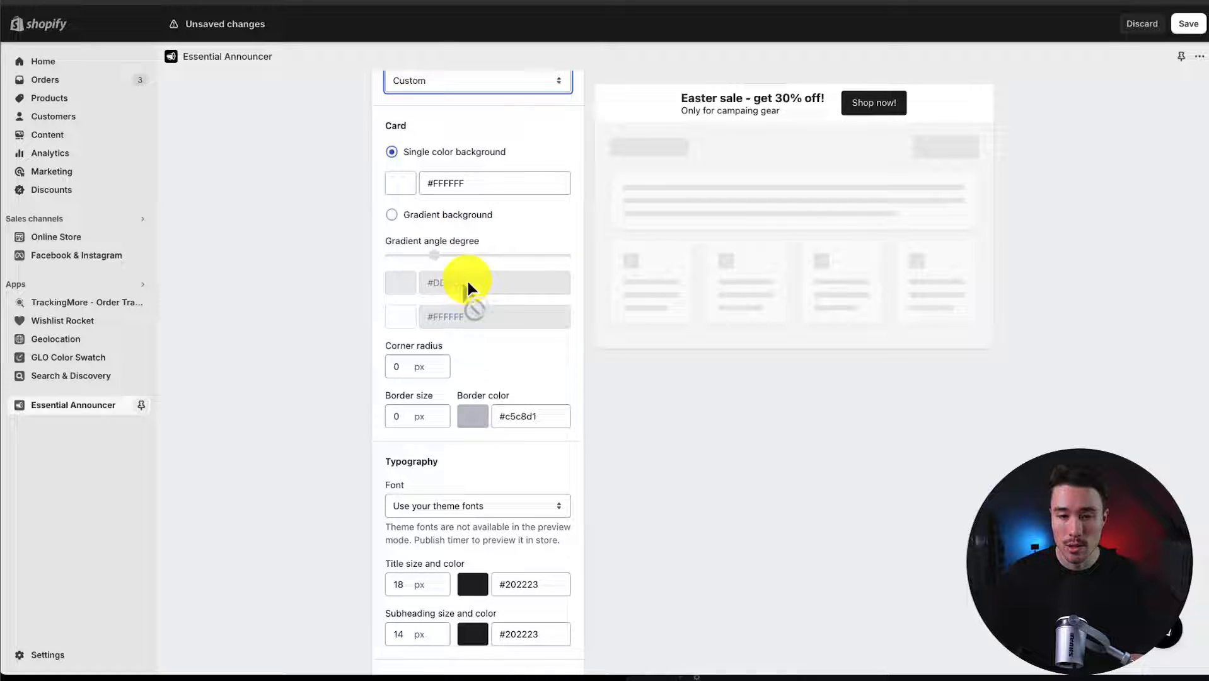
pyautogui.click(416, 365)
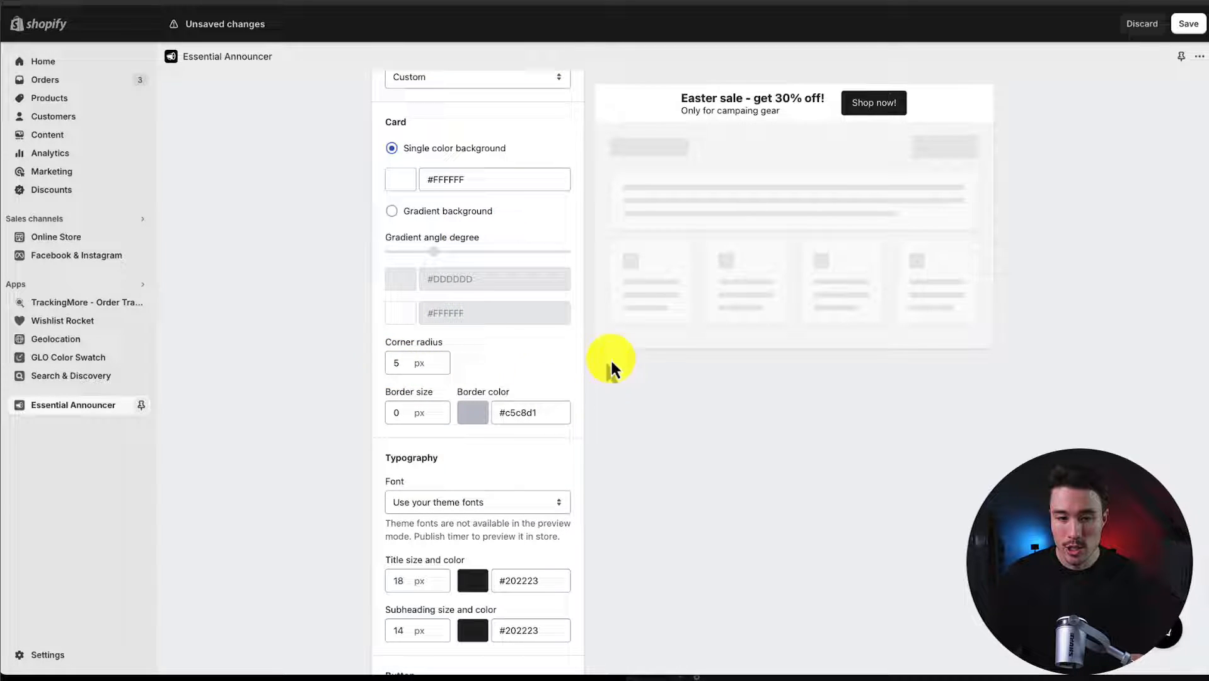
pyautogui.moveTo(605, 123)
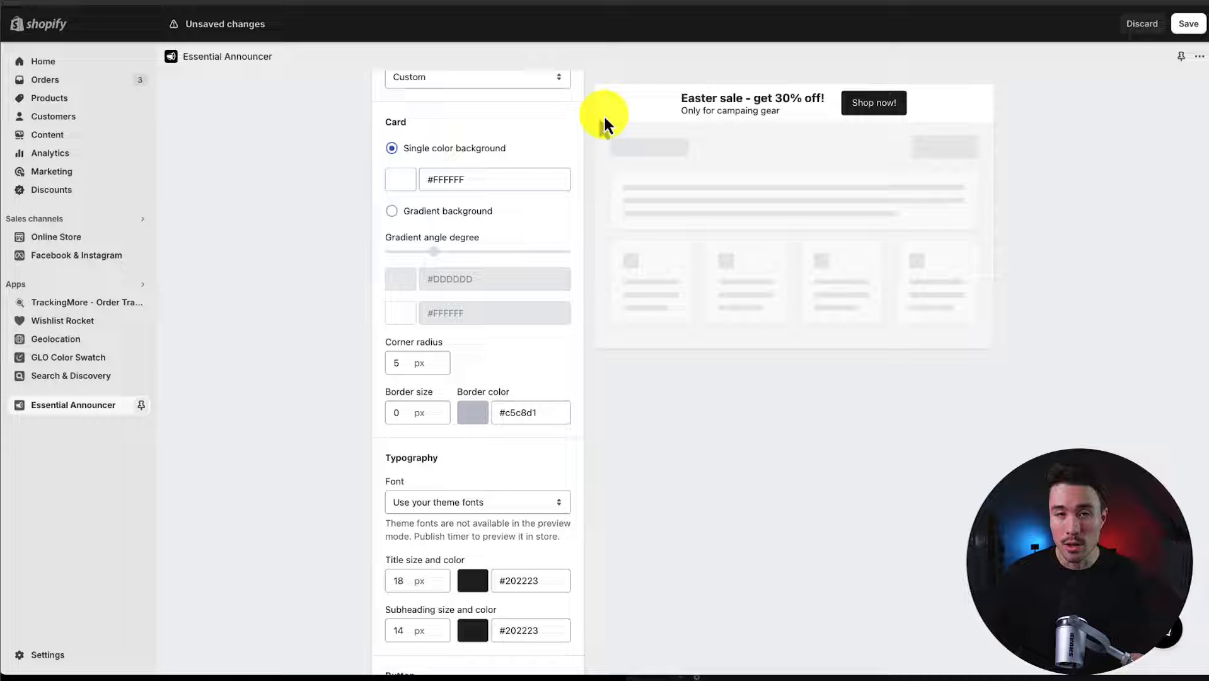
pyautogui.scroll(-3)
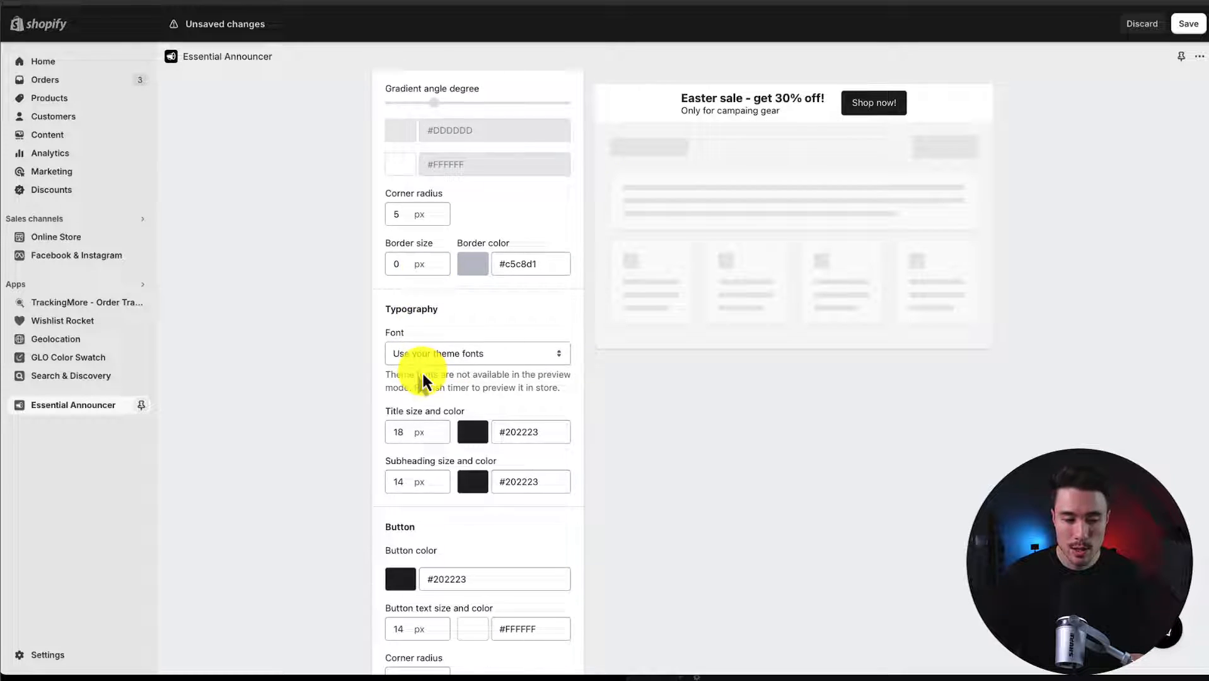
pyautogui.scroll(-3)
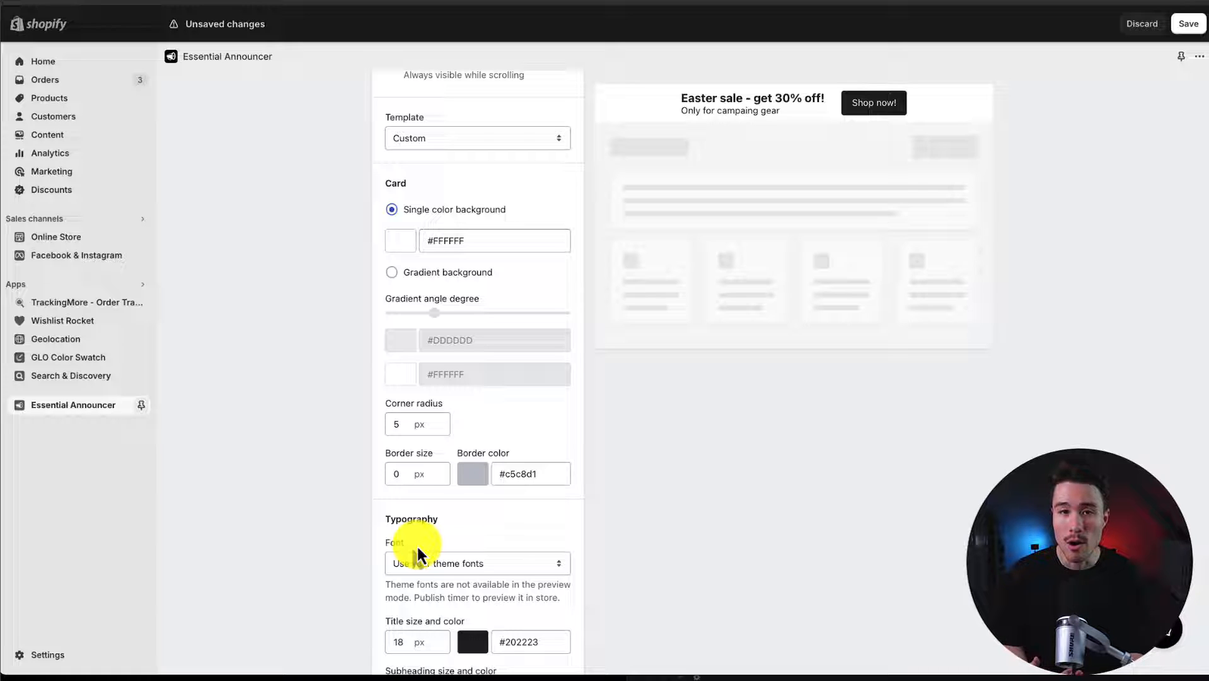
pyautogui.scroll(-3)
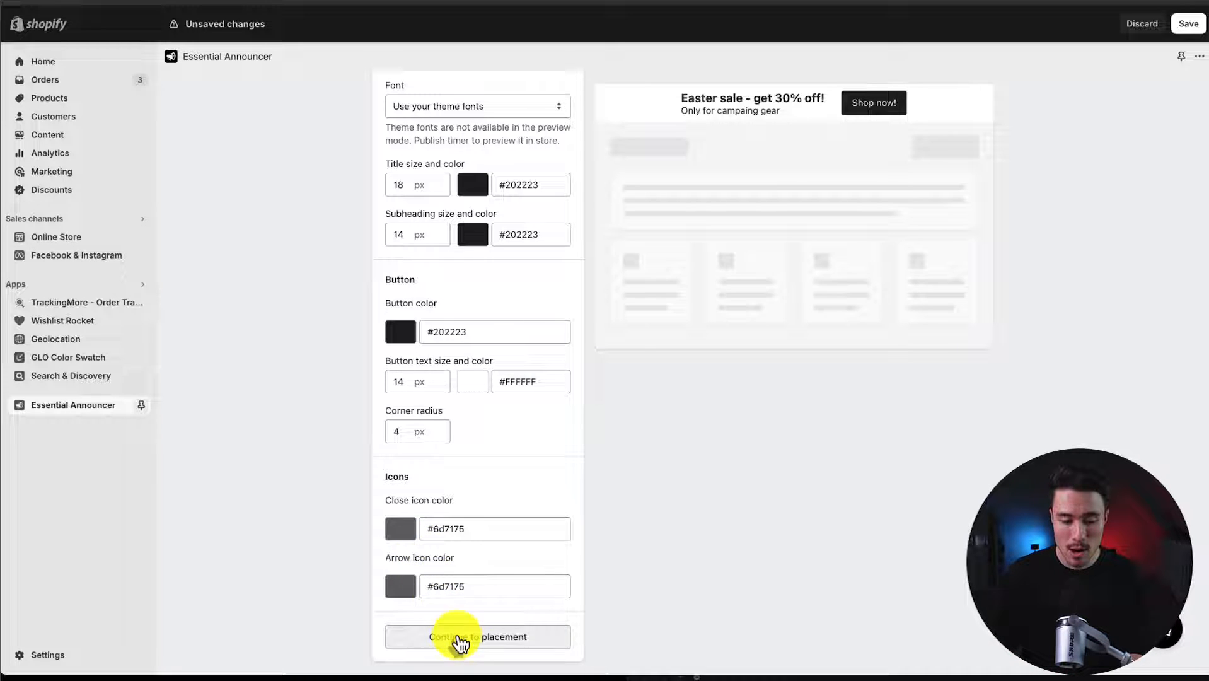
# Set the bar's placement to show on every page of the store.
pyautogui.click(478, 637)
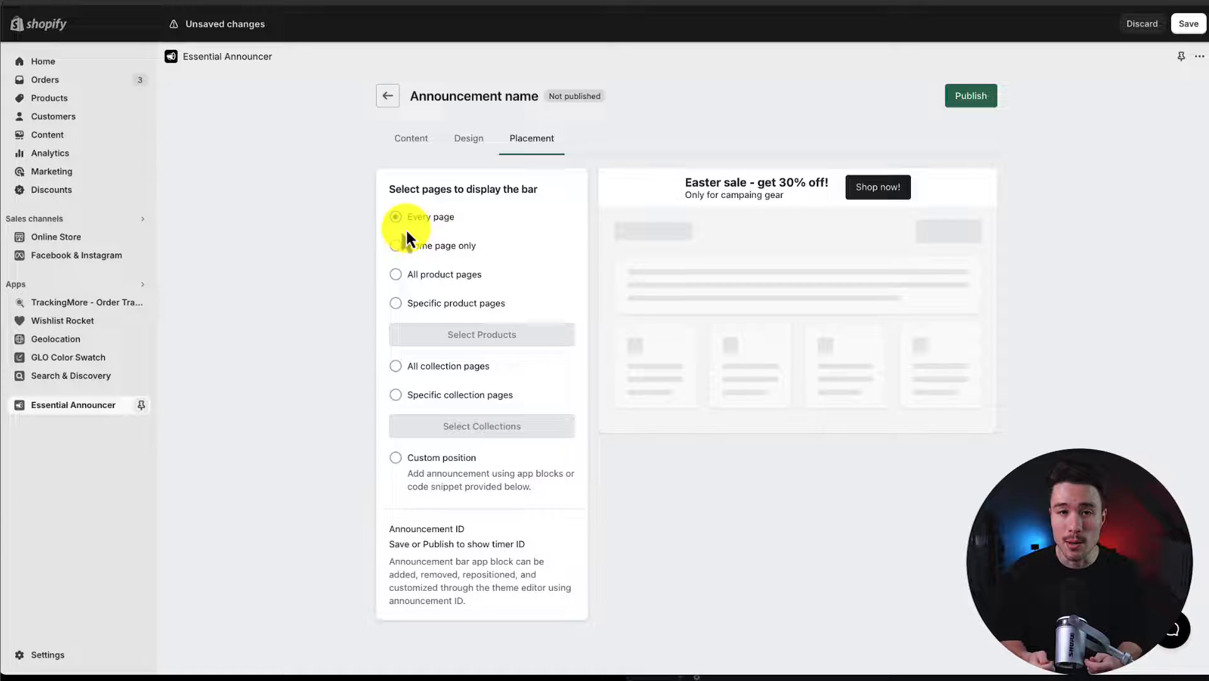
pyautogui.click(394, 216)
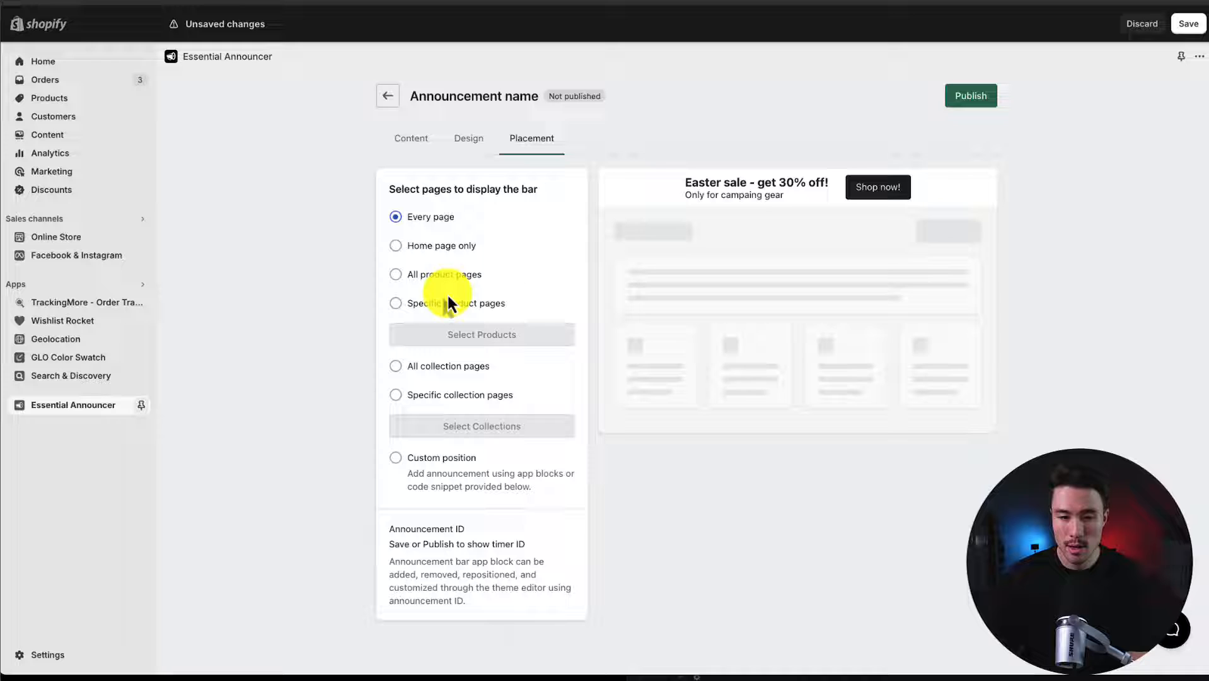
pyautogui.moveTo(507, 247)
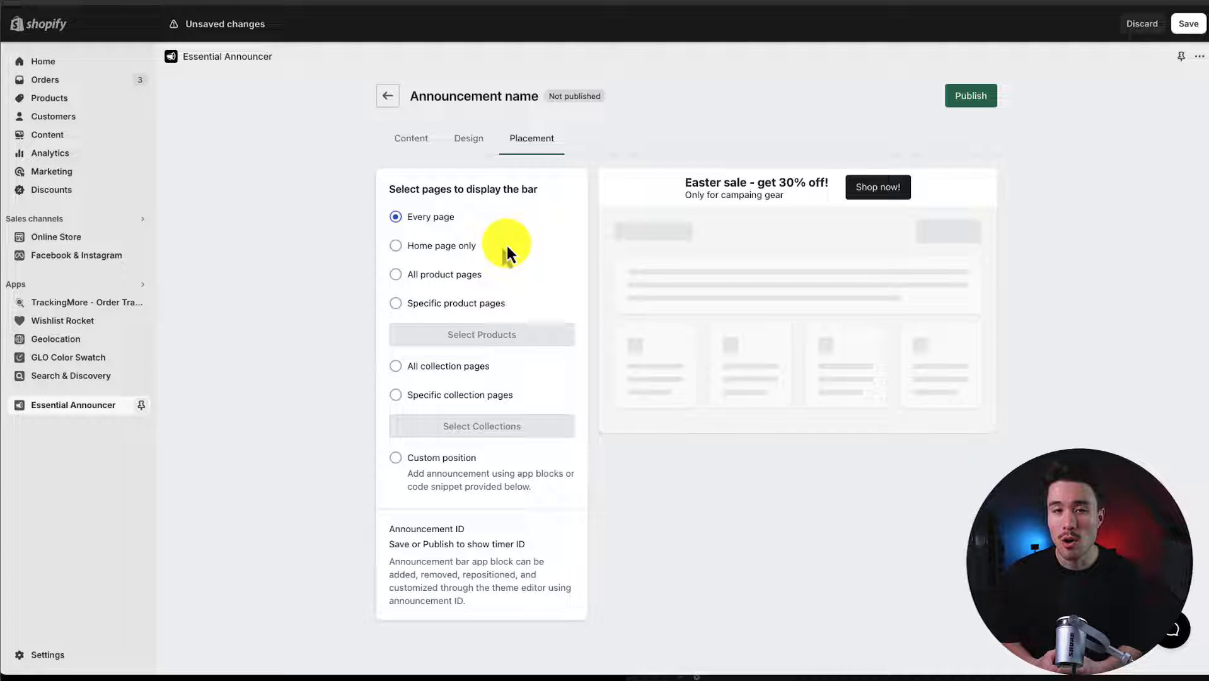
pyautogui.moveTo(676, 510)
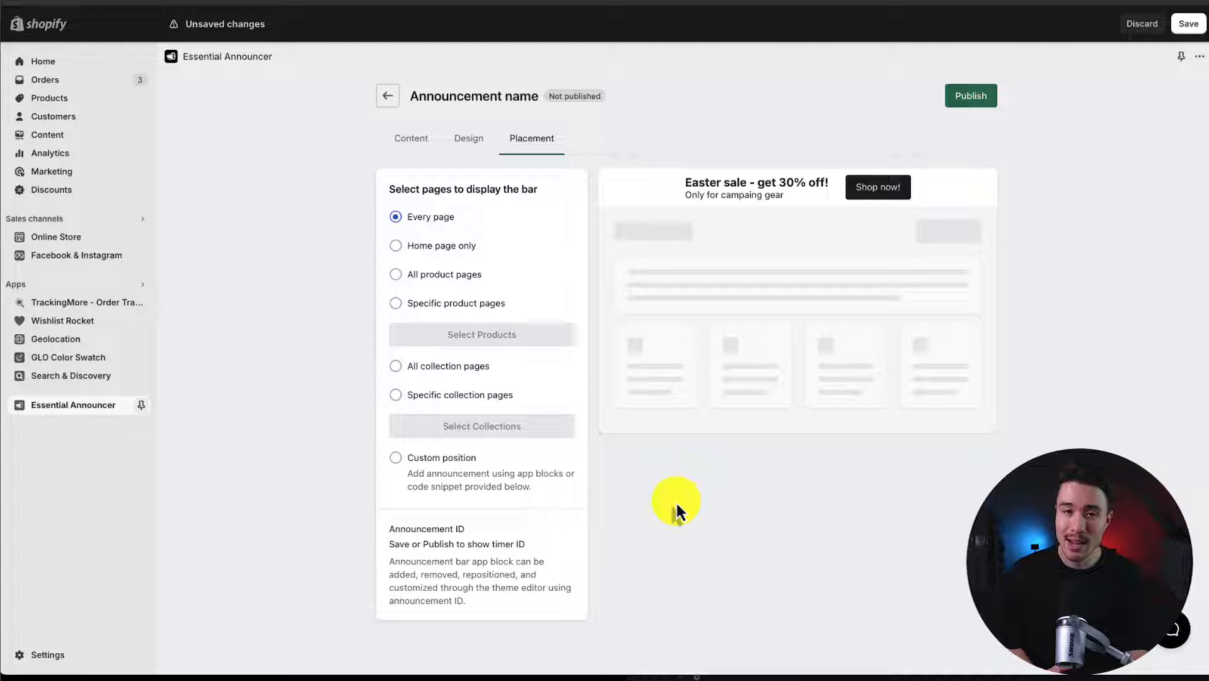
# Publish the Easter sale announcement bar to the store.
pyautogui.click(969, 96)
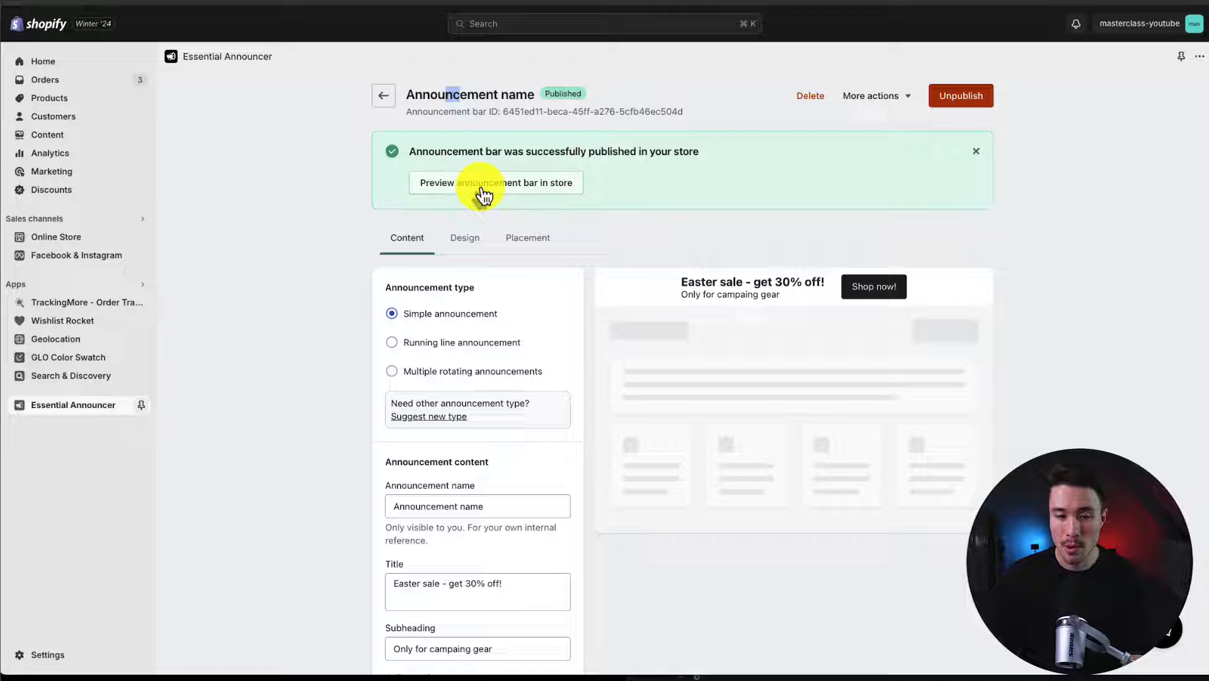
pyautogui.moveTo(141, 240)
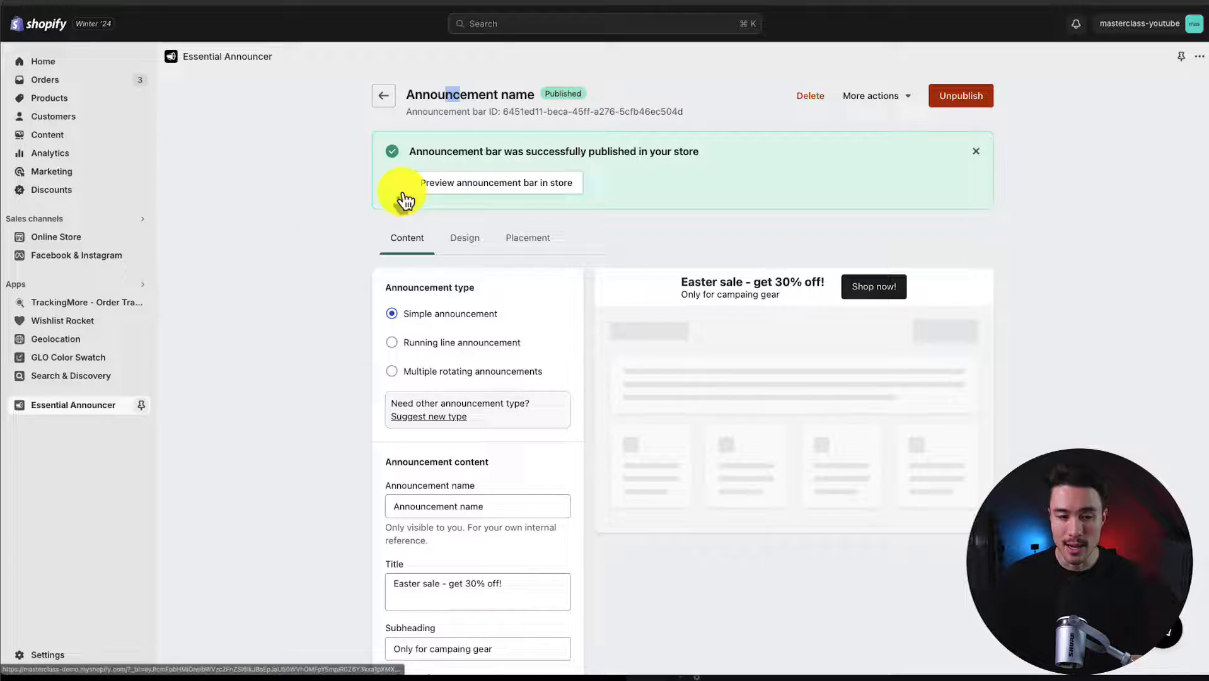
# Preview the published Easter sale bar on the live storefront.
pyautogui.click(496, 183)
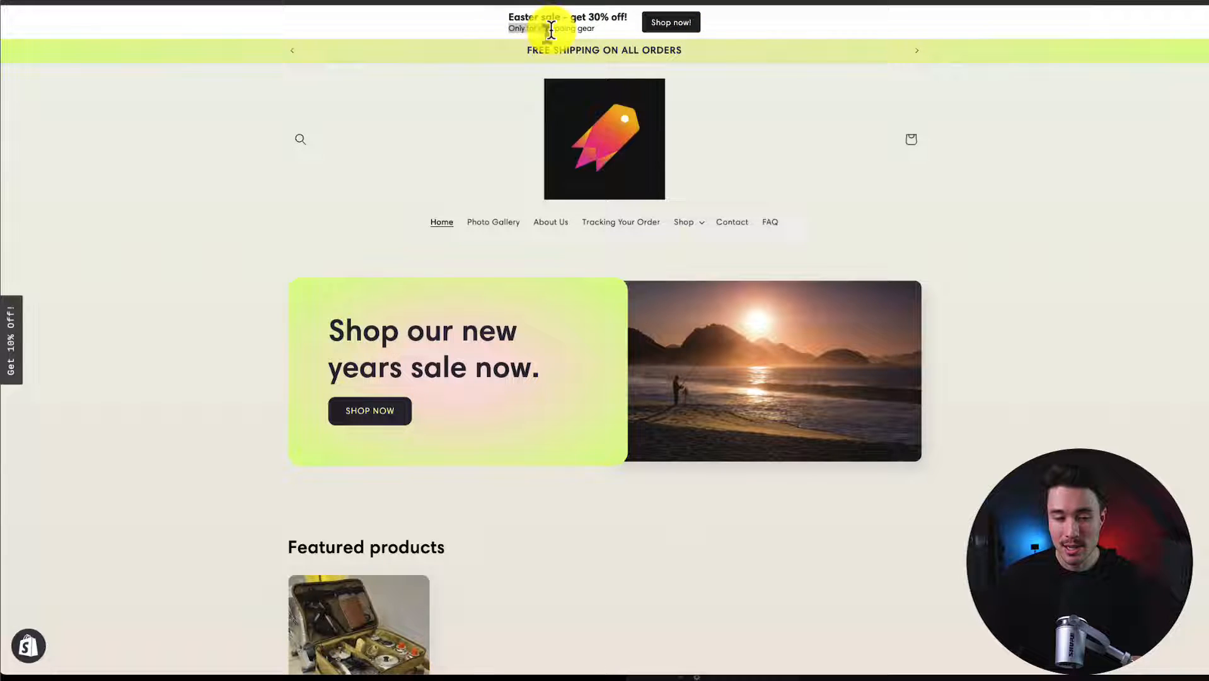
pyautogui.moveTo(904, 60)
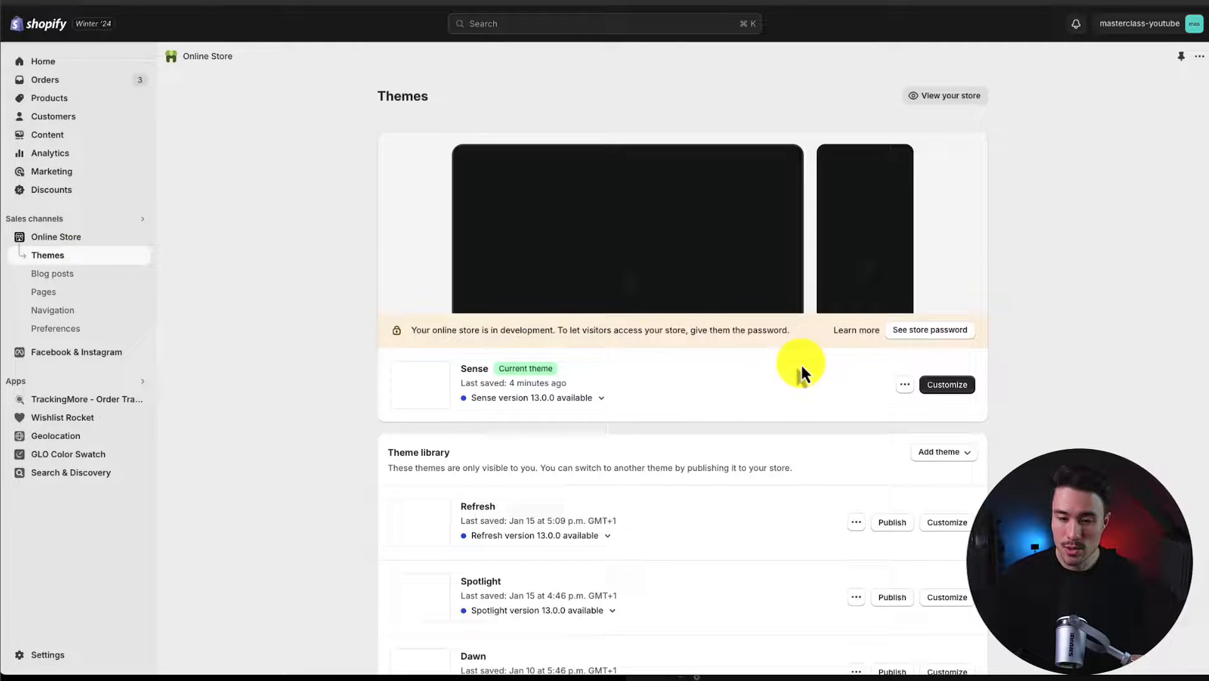
pyautogui.click(945, 384)
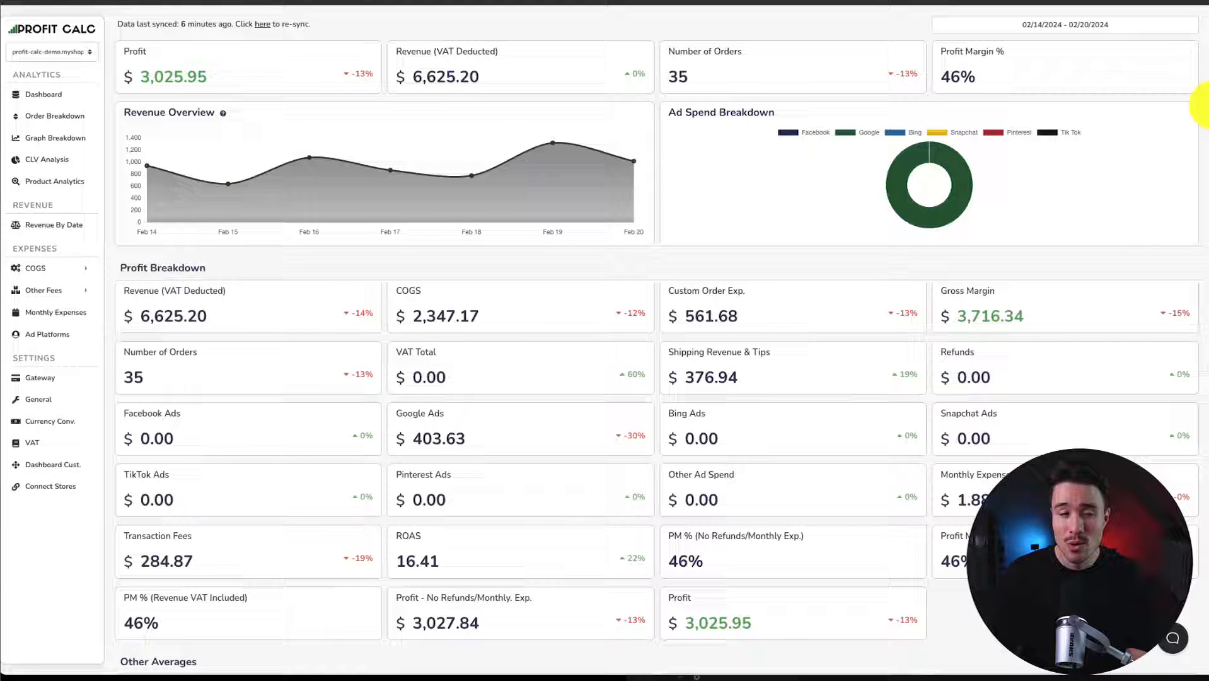
pyautogui.scroll(-3)
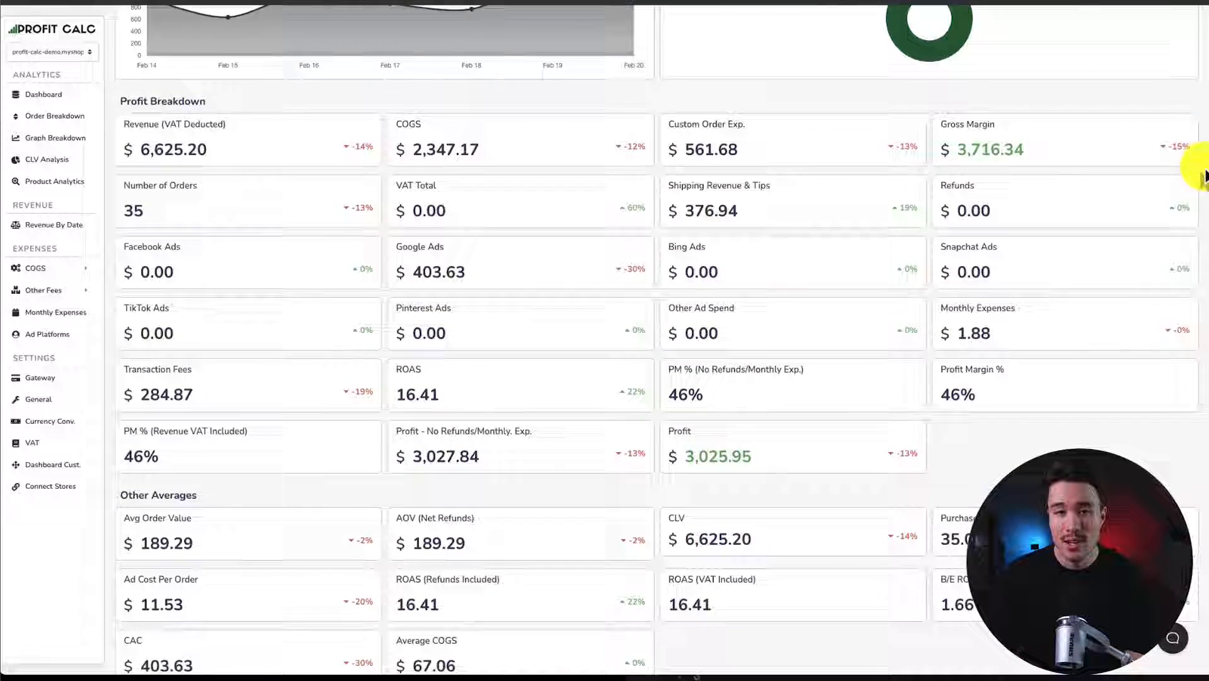
pyautogui.scroll(-3)
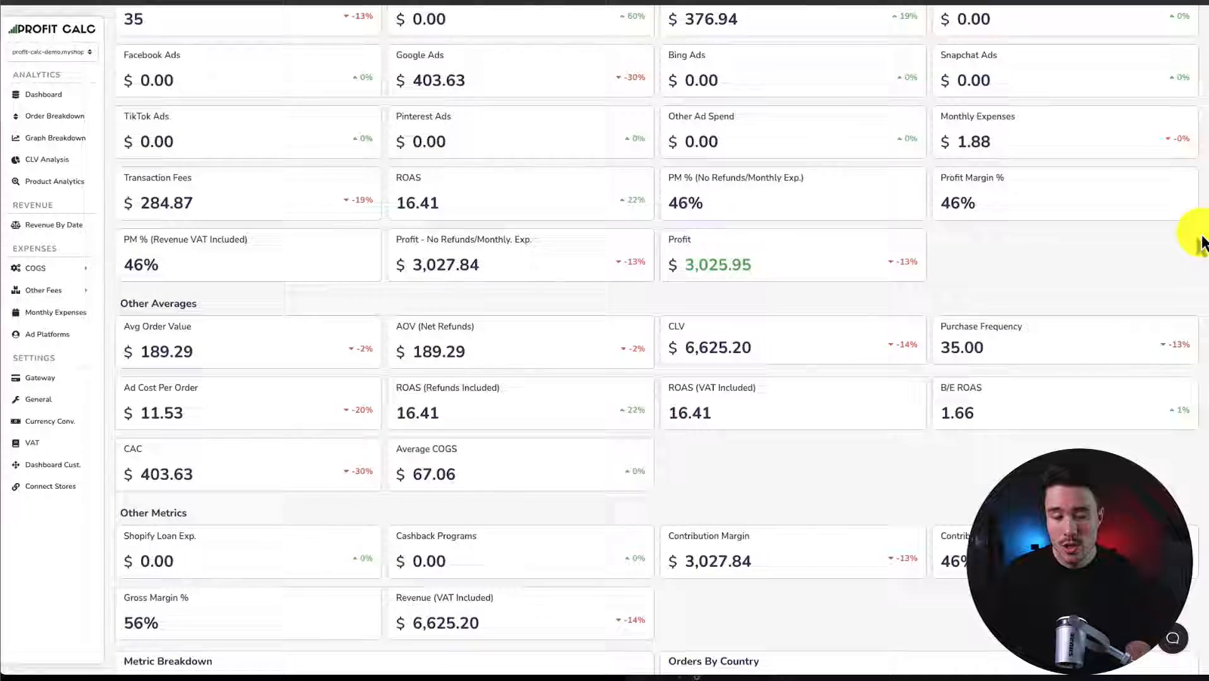
pyautogui.scroll(-3)
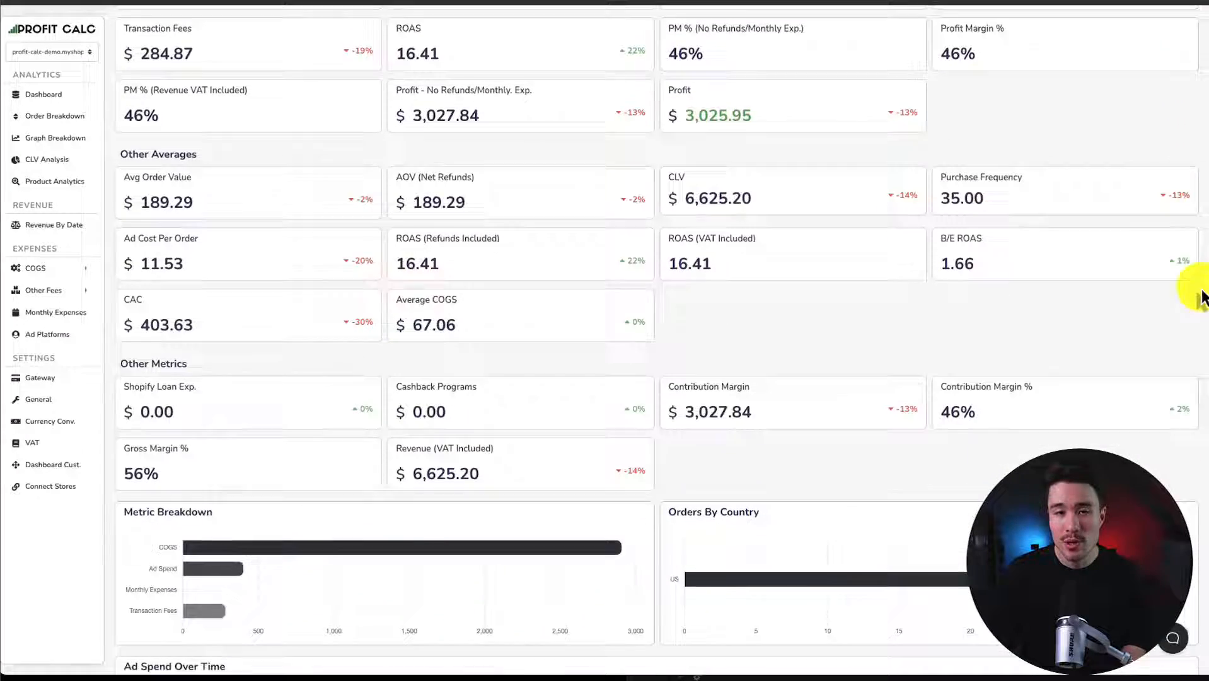
pyautogui.scroll(-3)
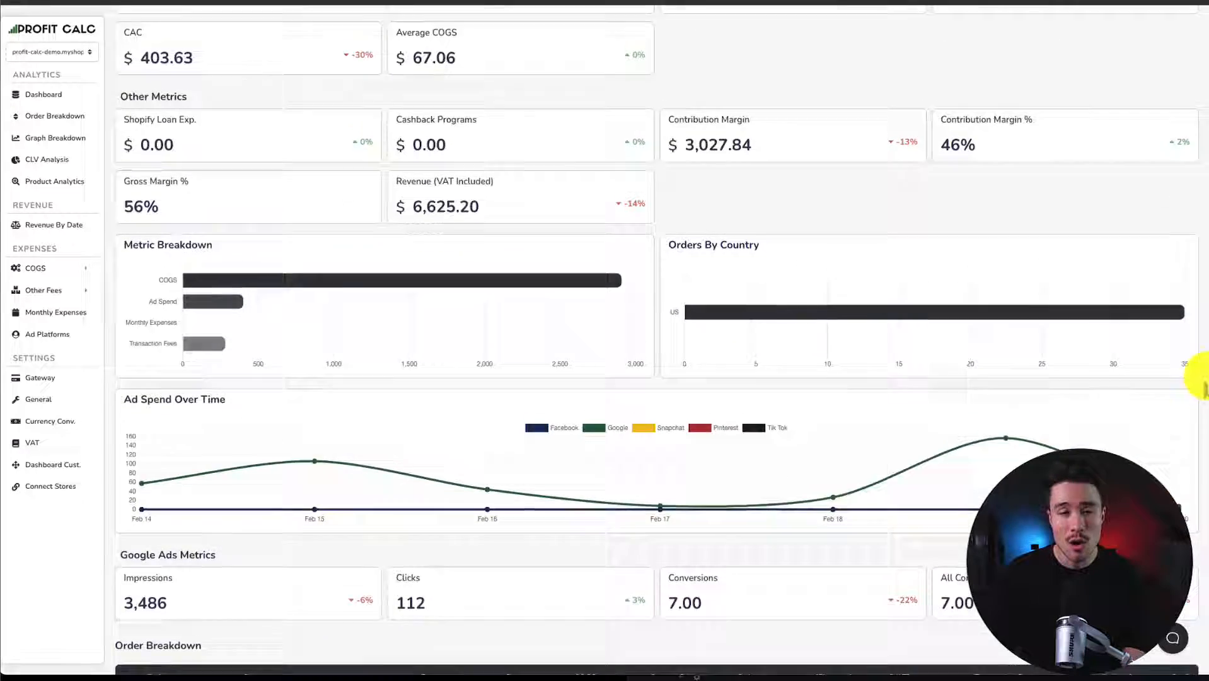
pyautogui.scroll(3)
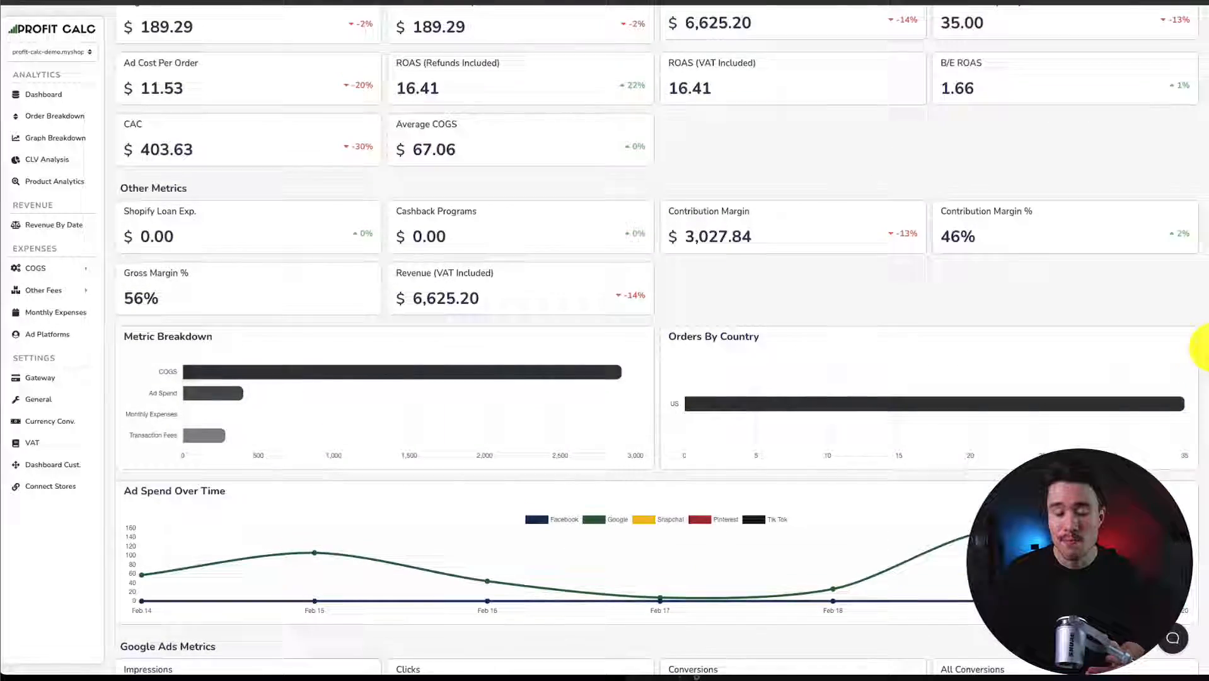
pyautogui.scroll(3)
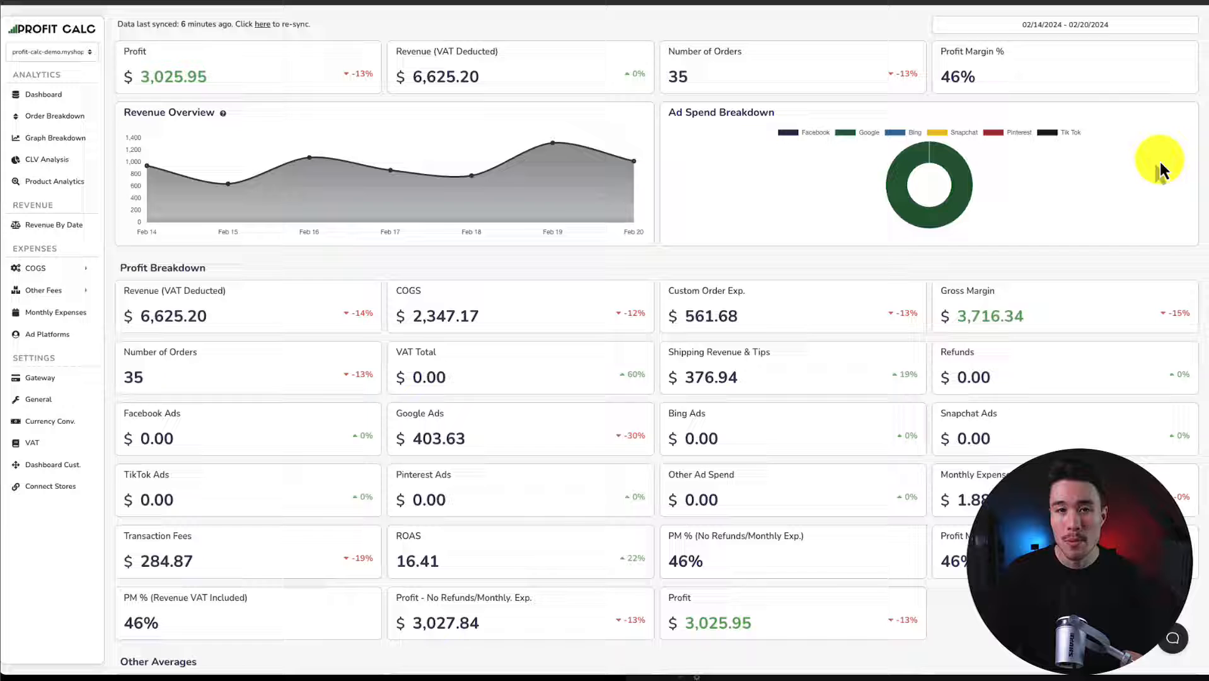
pyautogui.moveTo(790, 248)
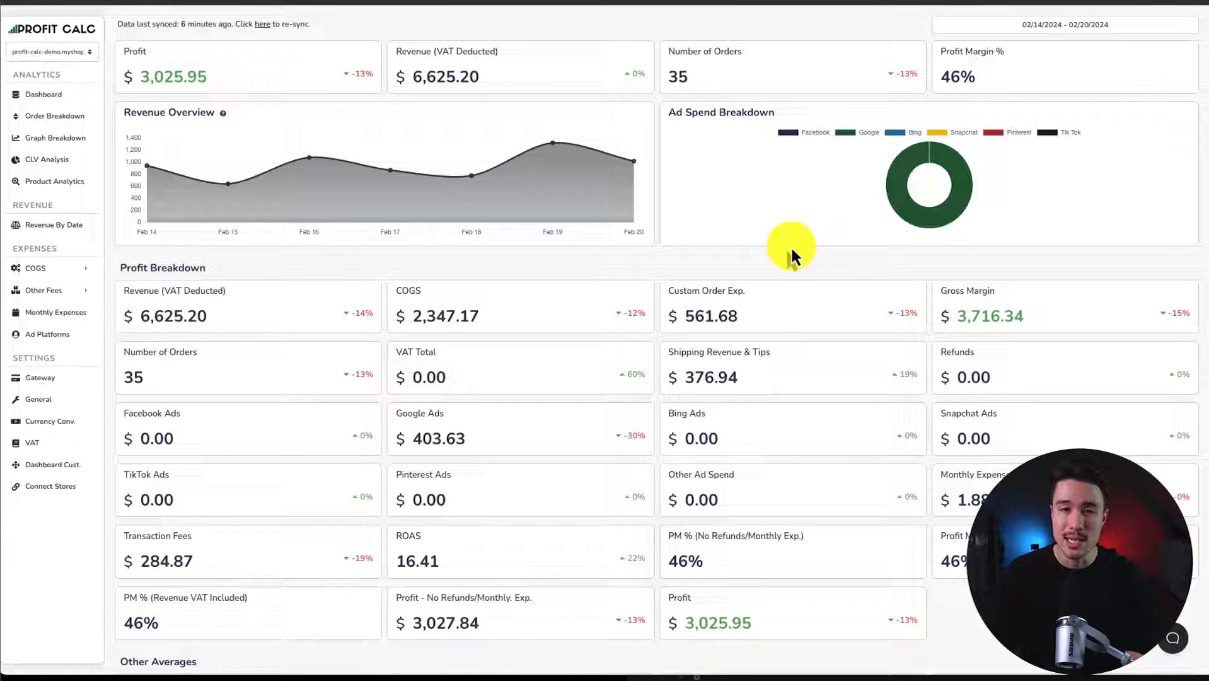
pyautogui.moveTo(776, 36)
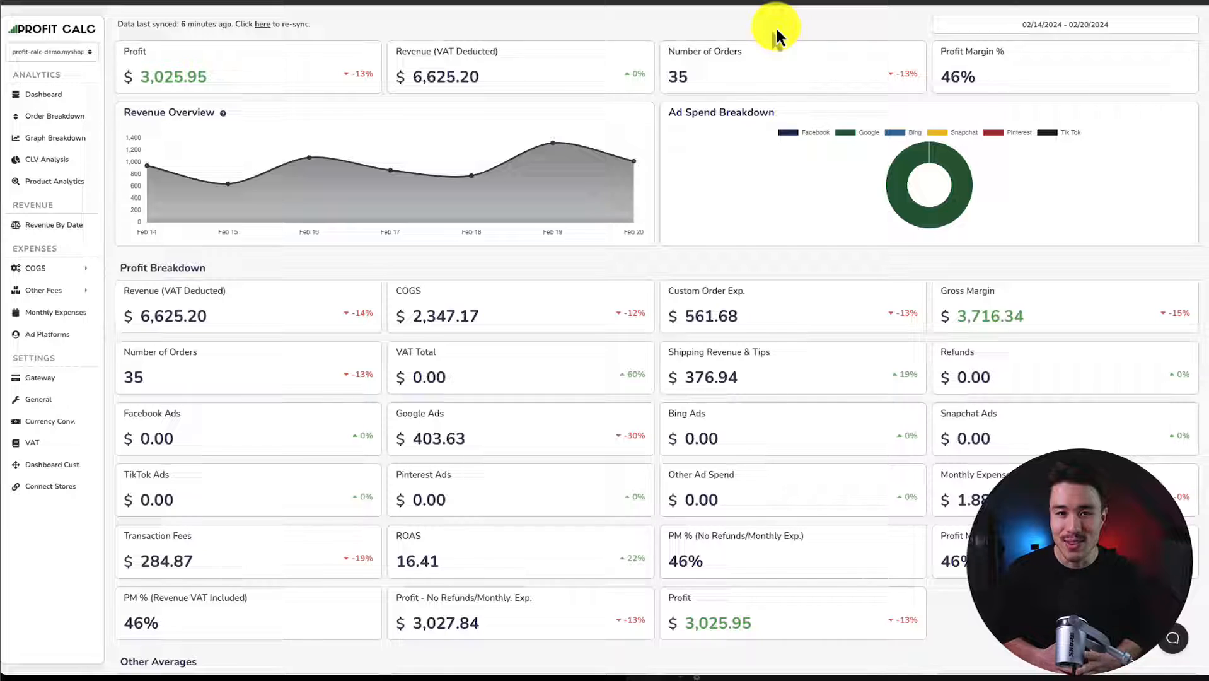